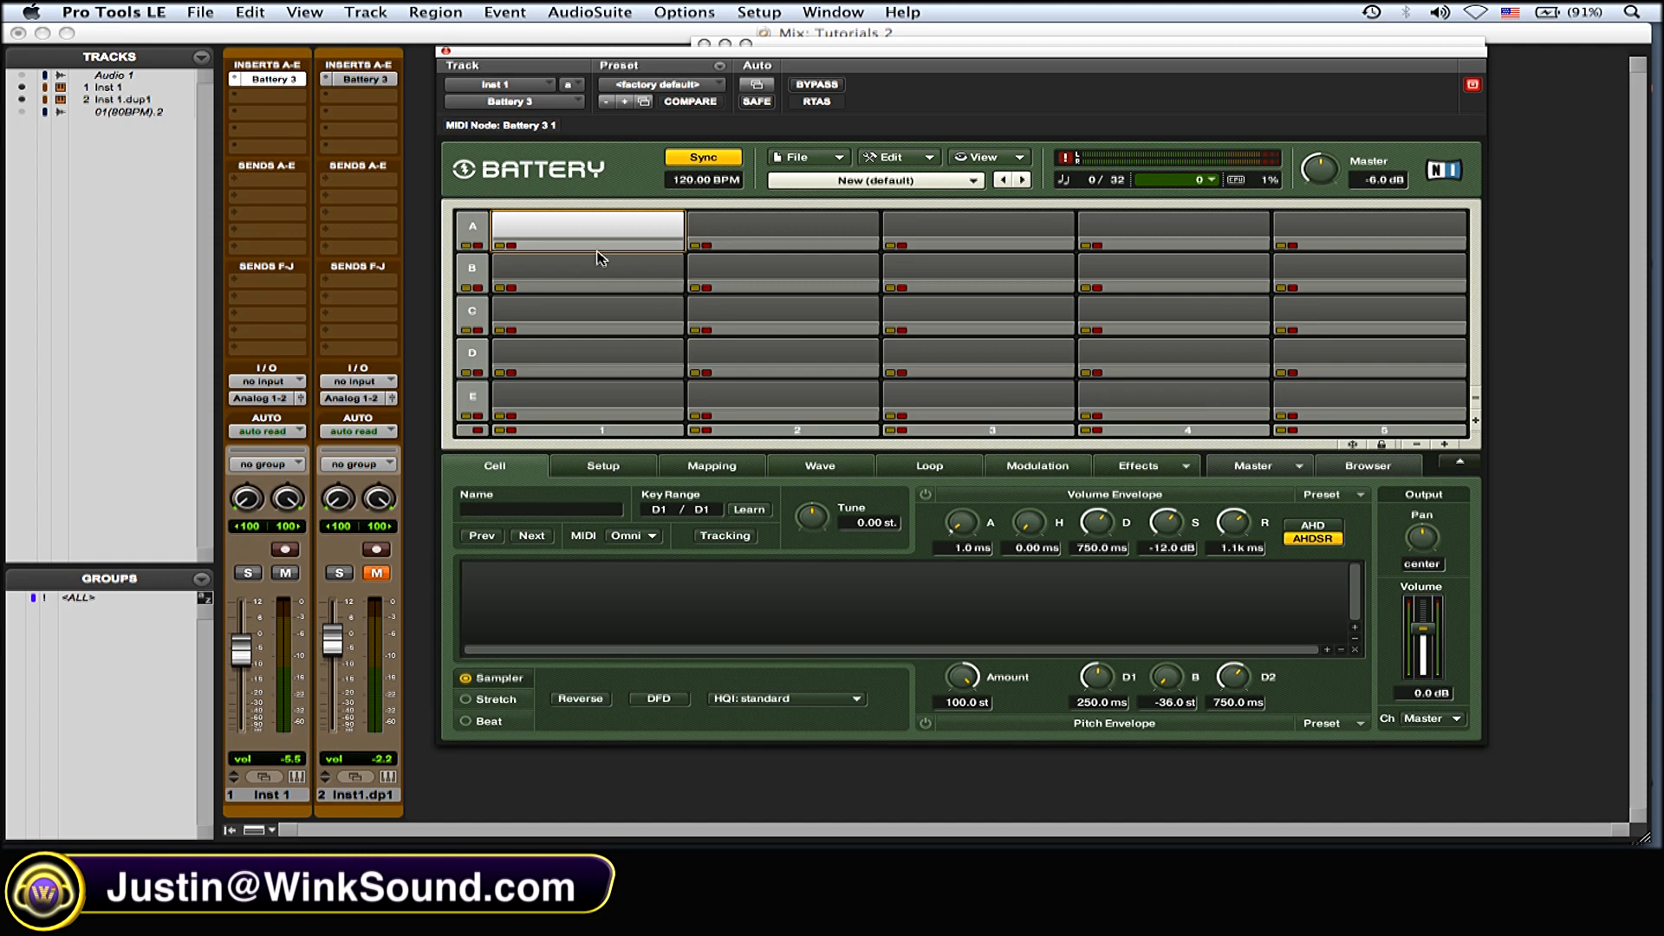
Step: Load 23-01scr.wav from Desktop > Samples > FX and MISC > Scratches into cell A1
right_click(587, 227)
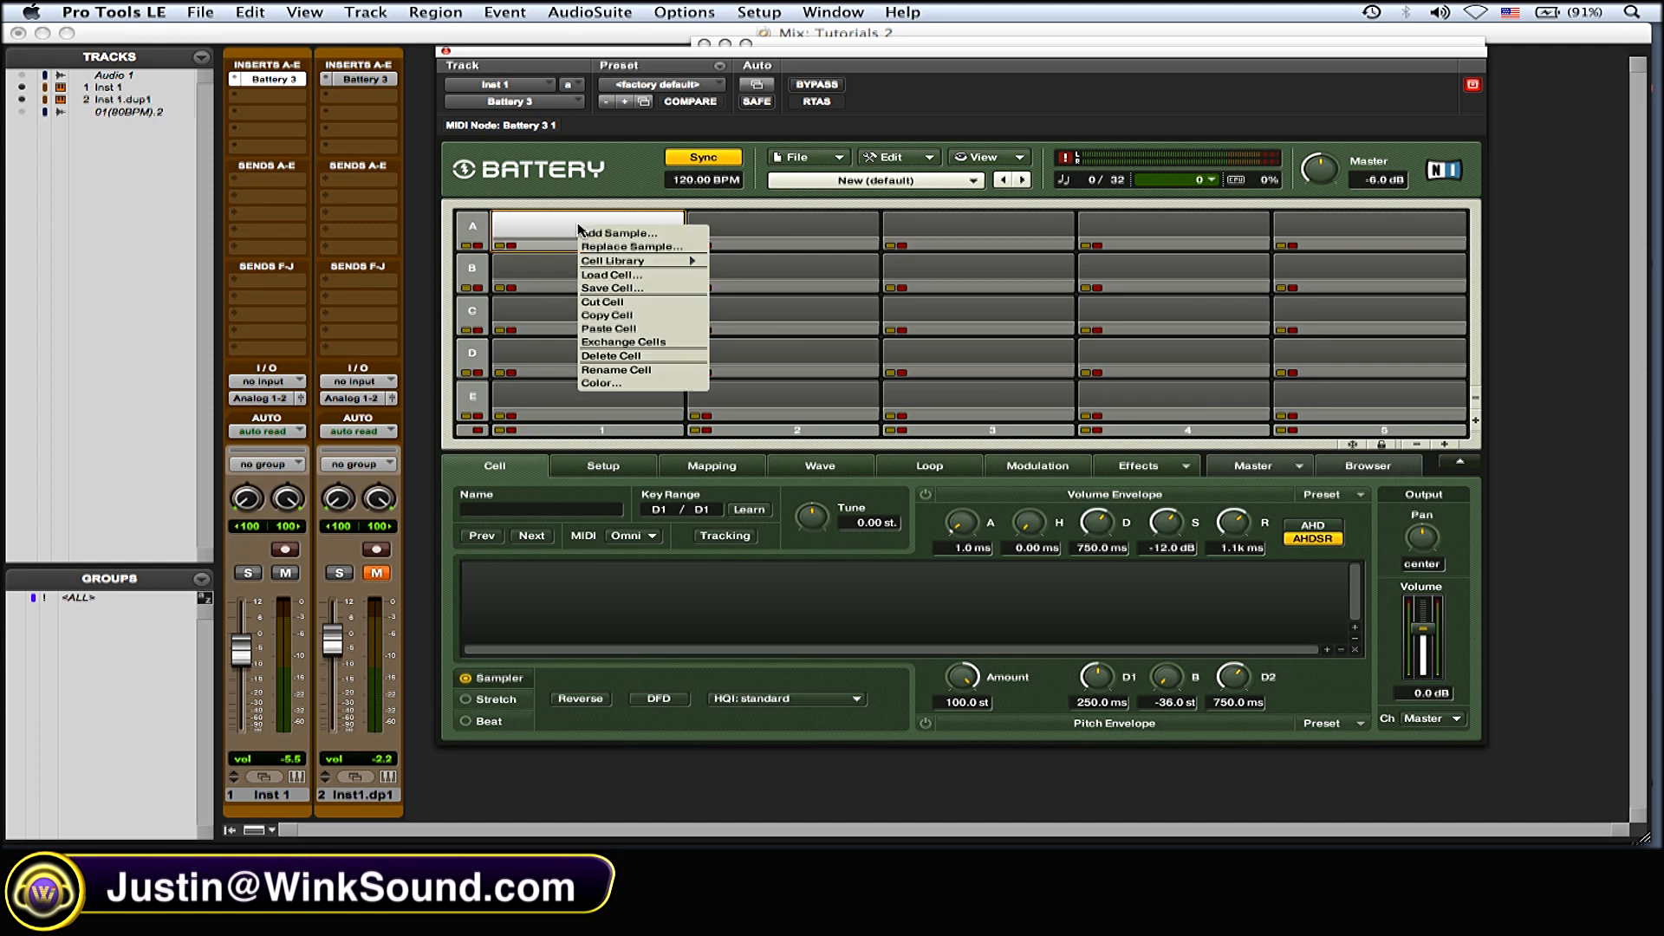
click(619, 232)
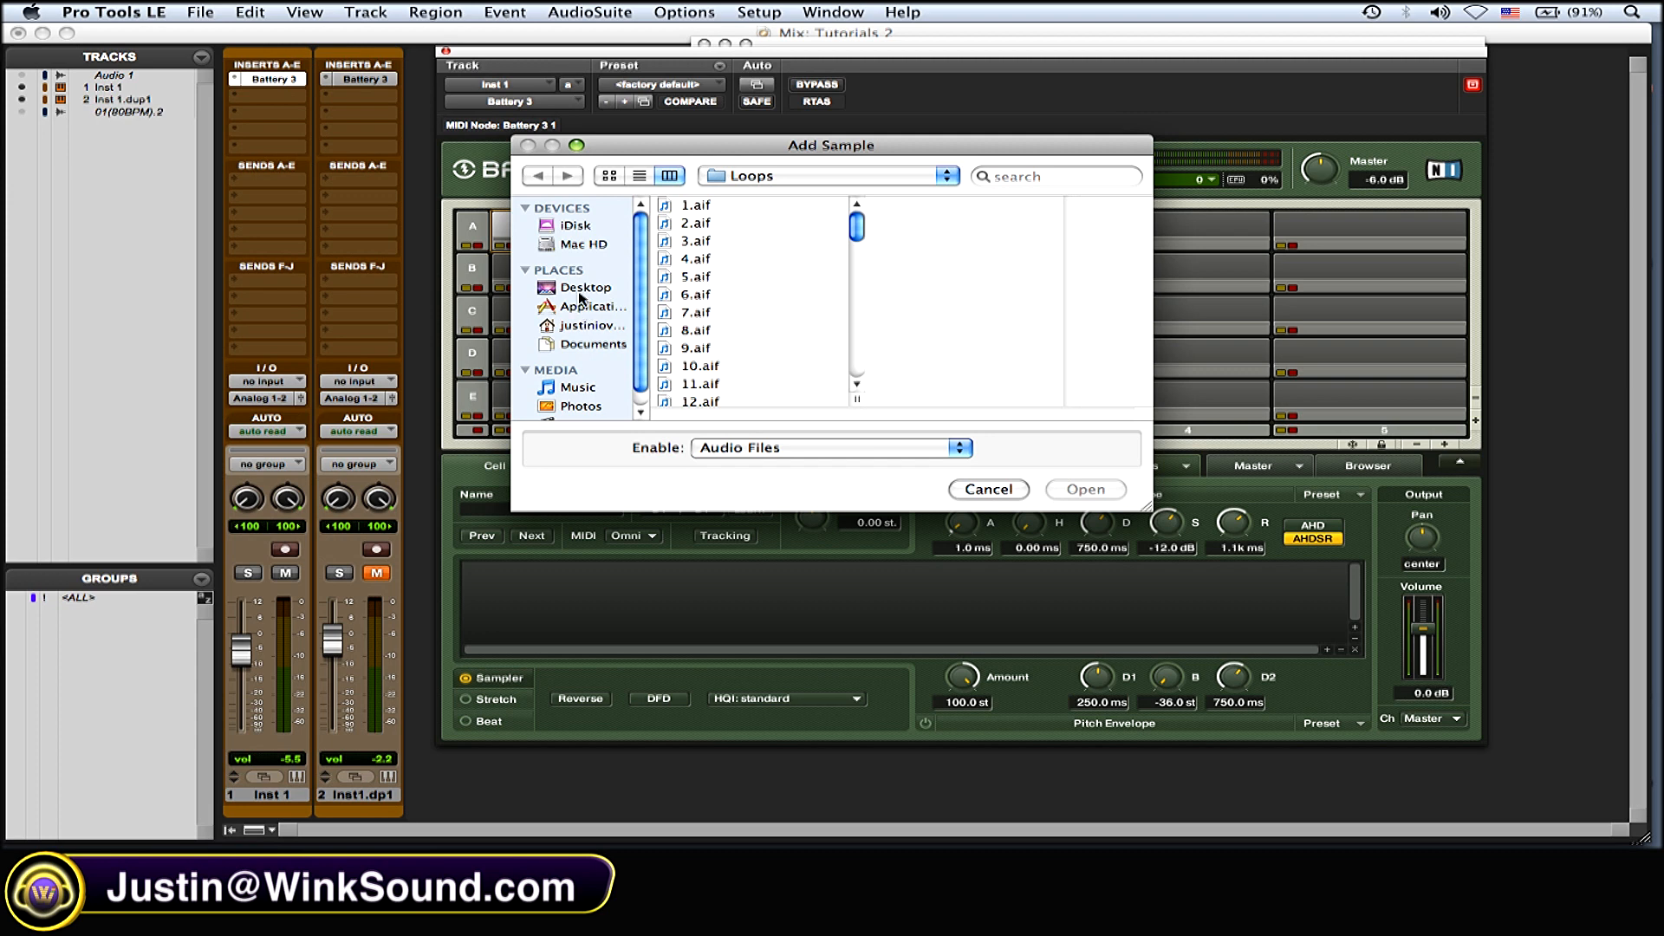
click(586, 288)
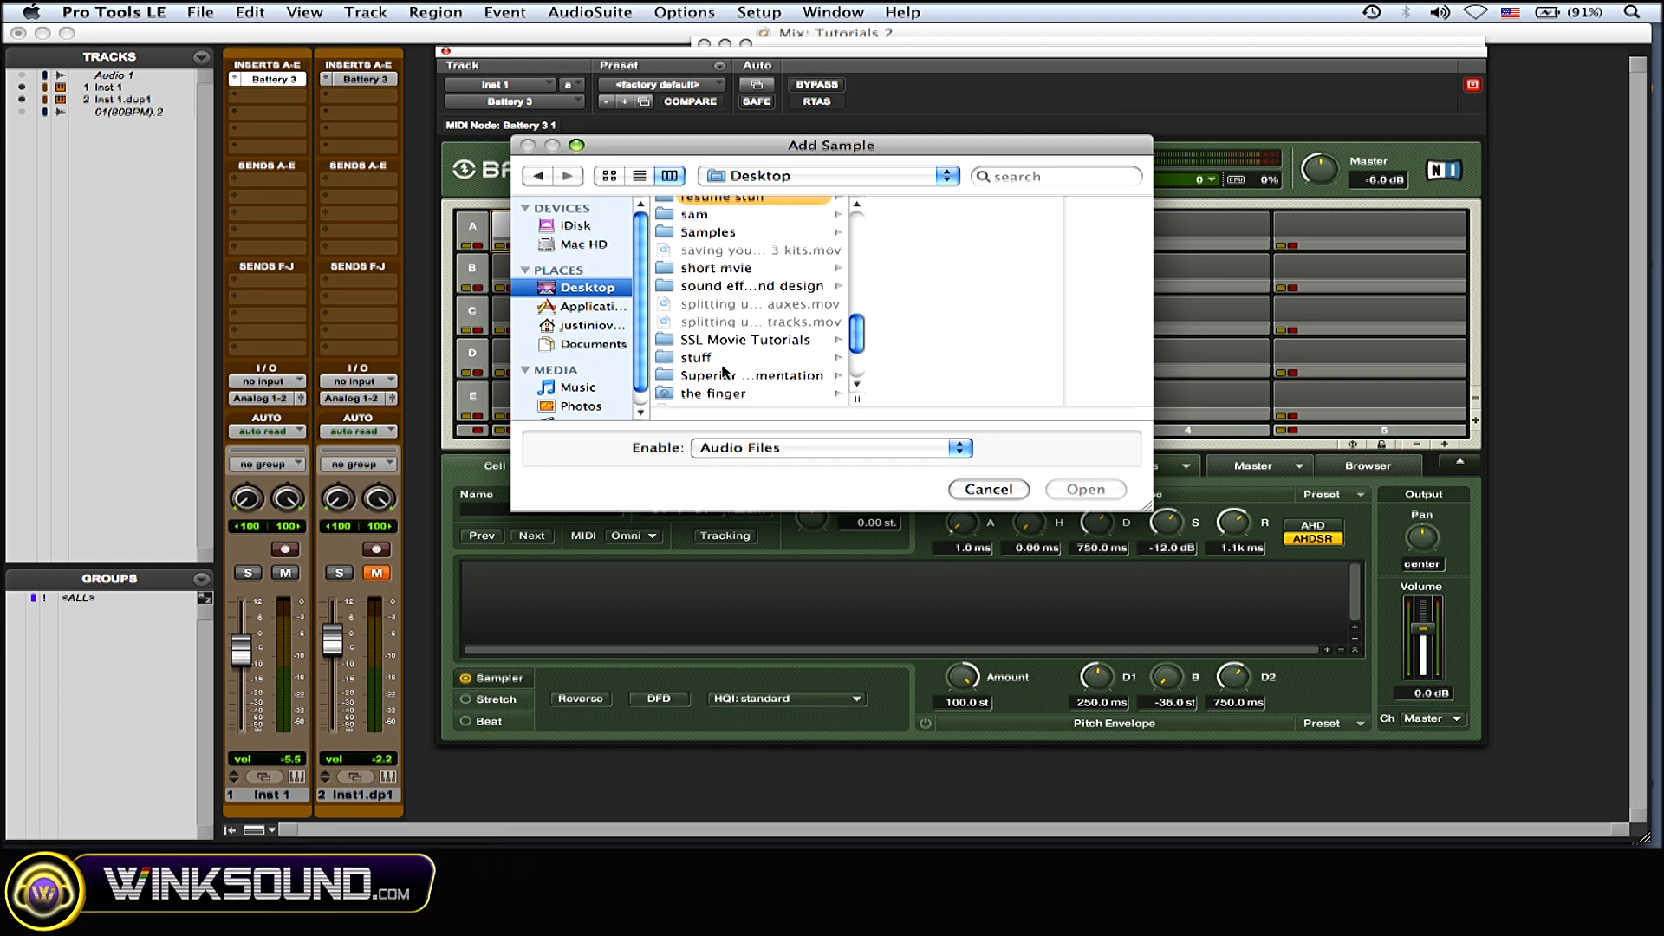
click(707, 231)
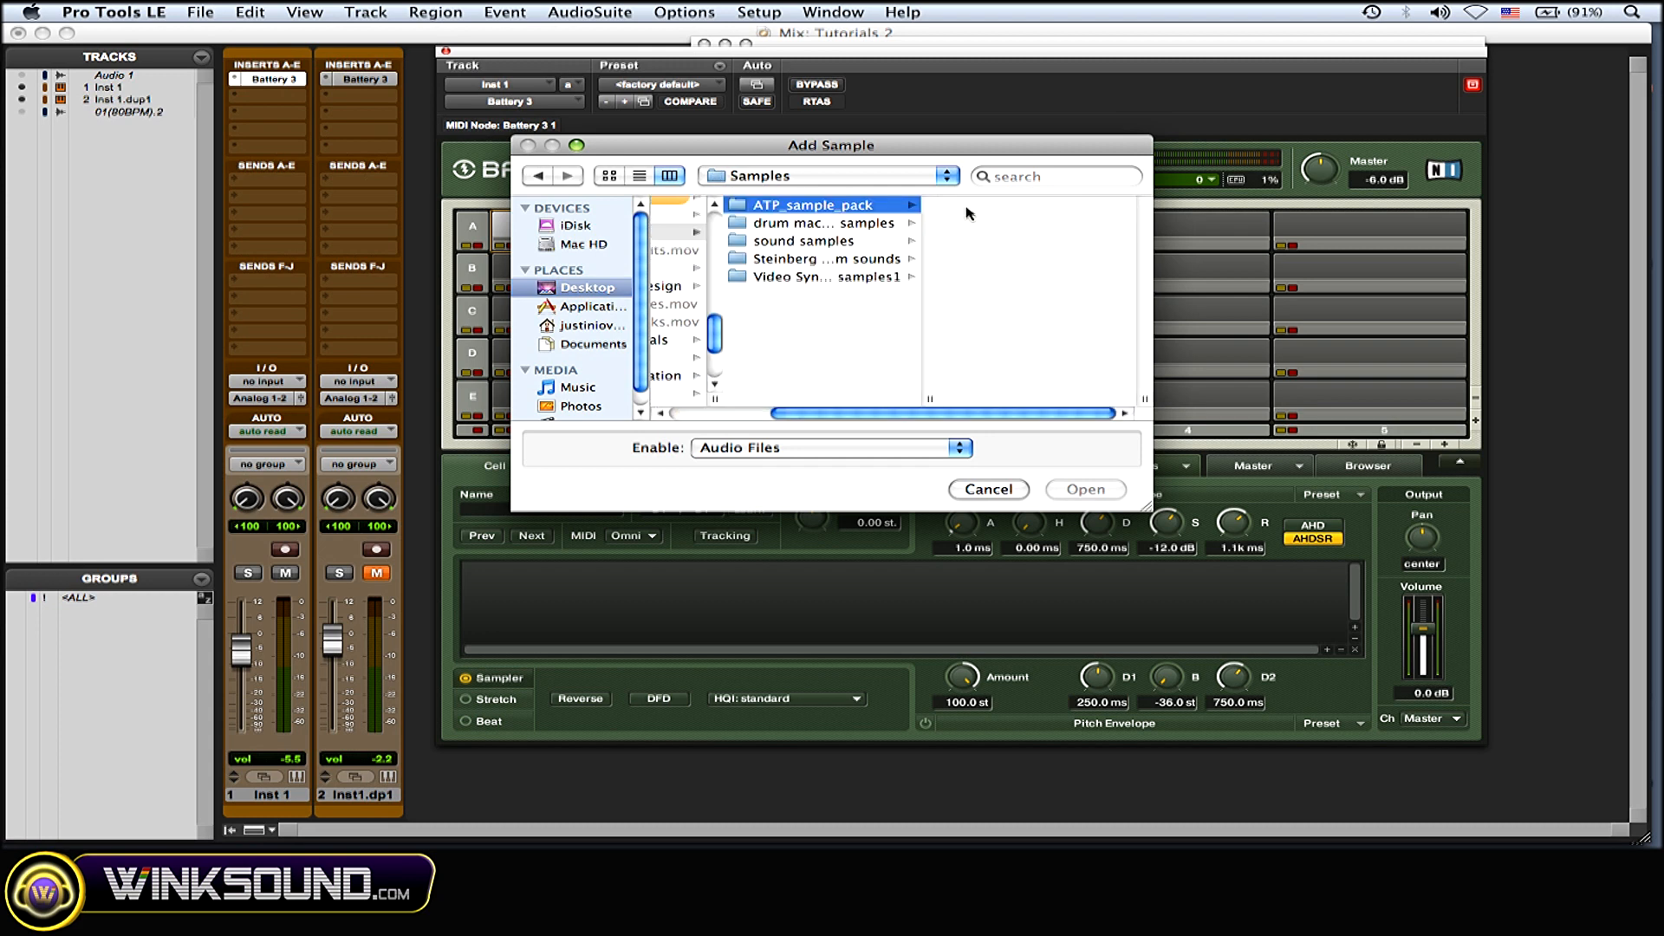
click(786, 222)
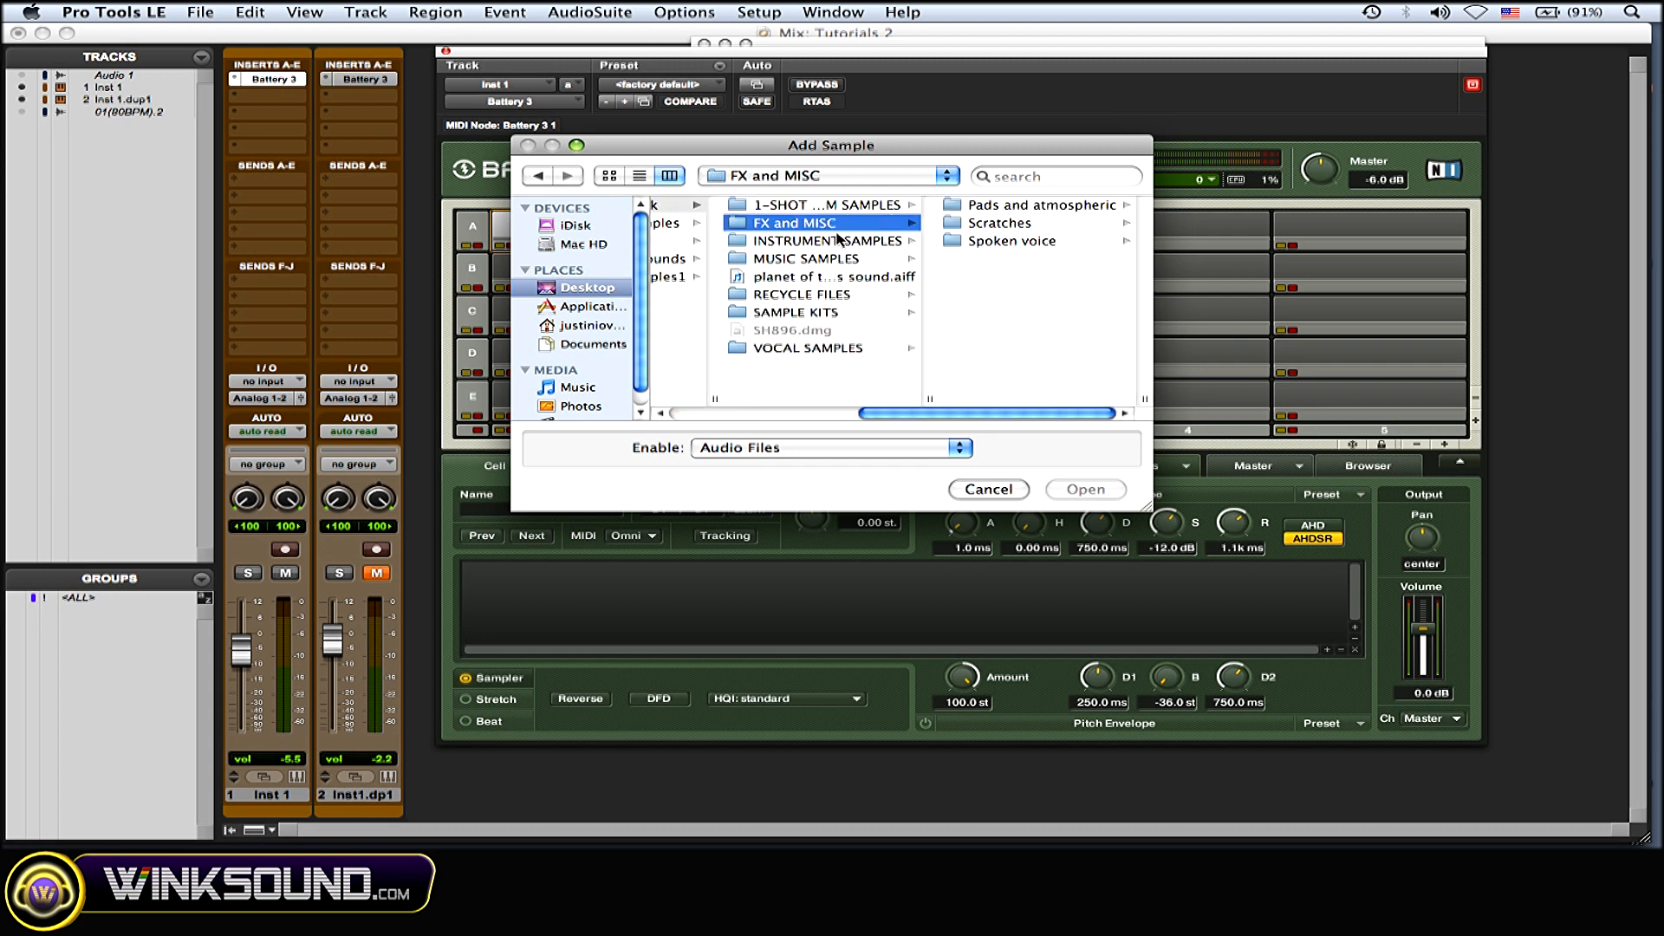
click(999, 222)
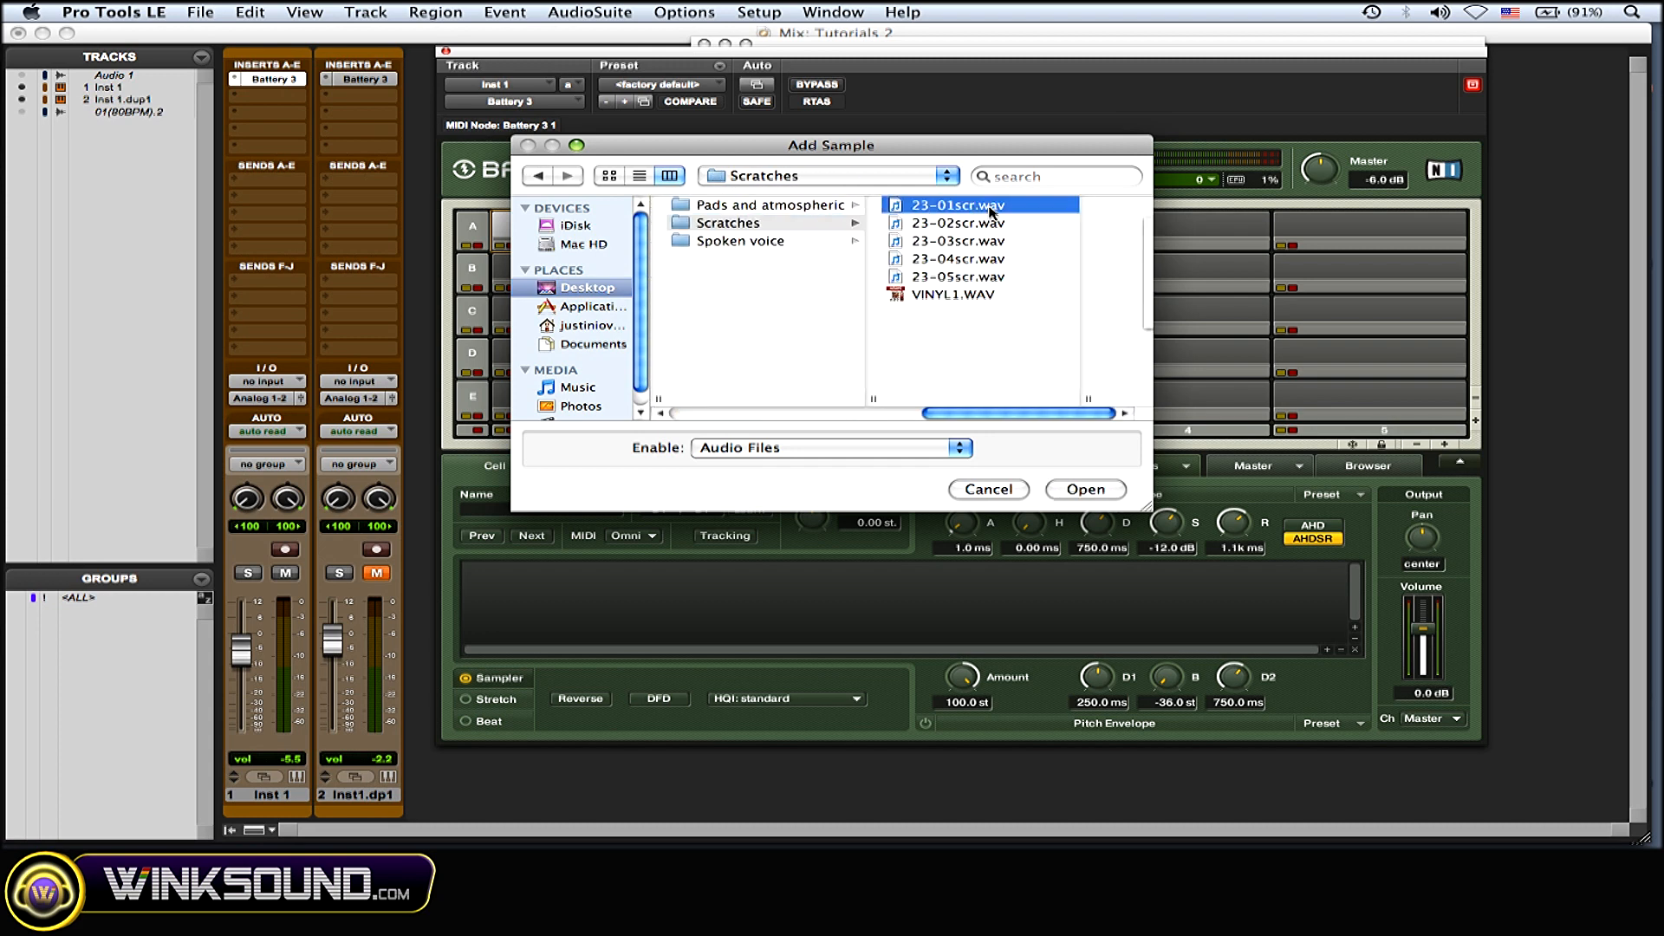
click(1084, 489)
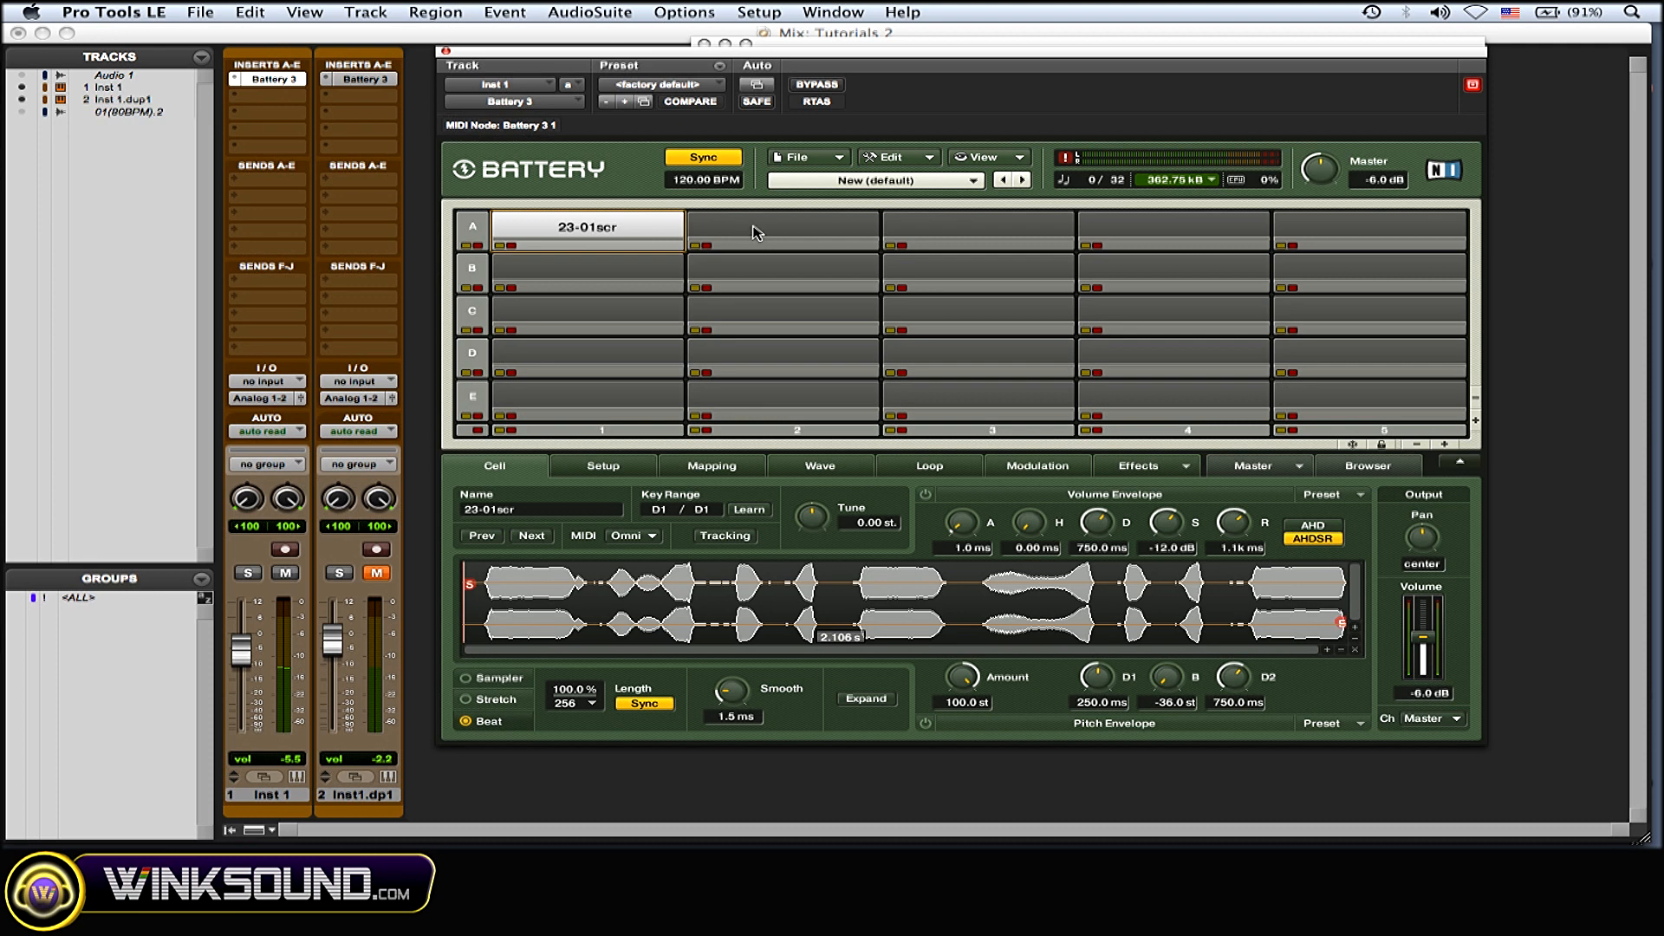
click(782, 227)
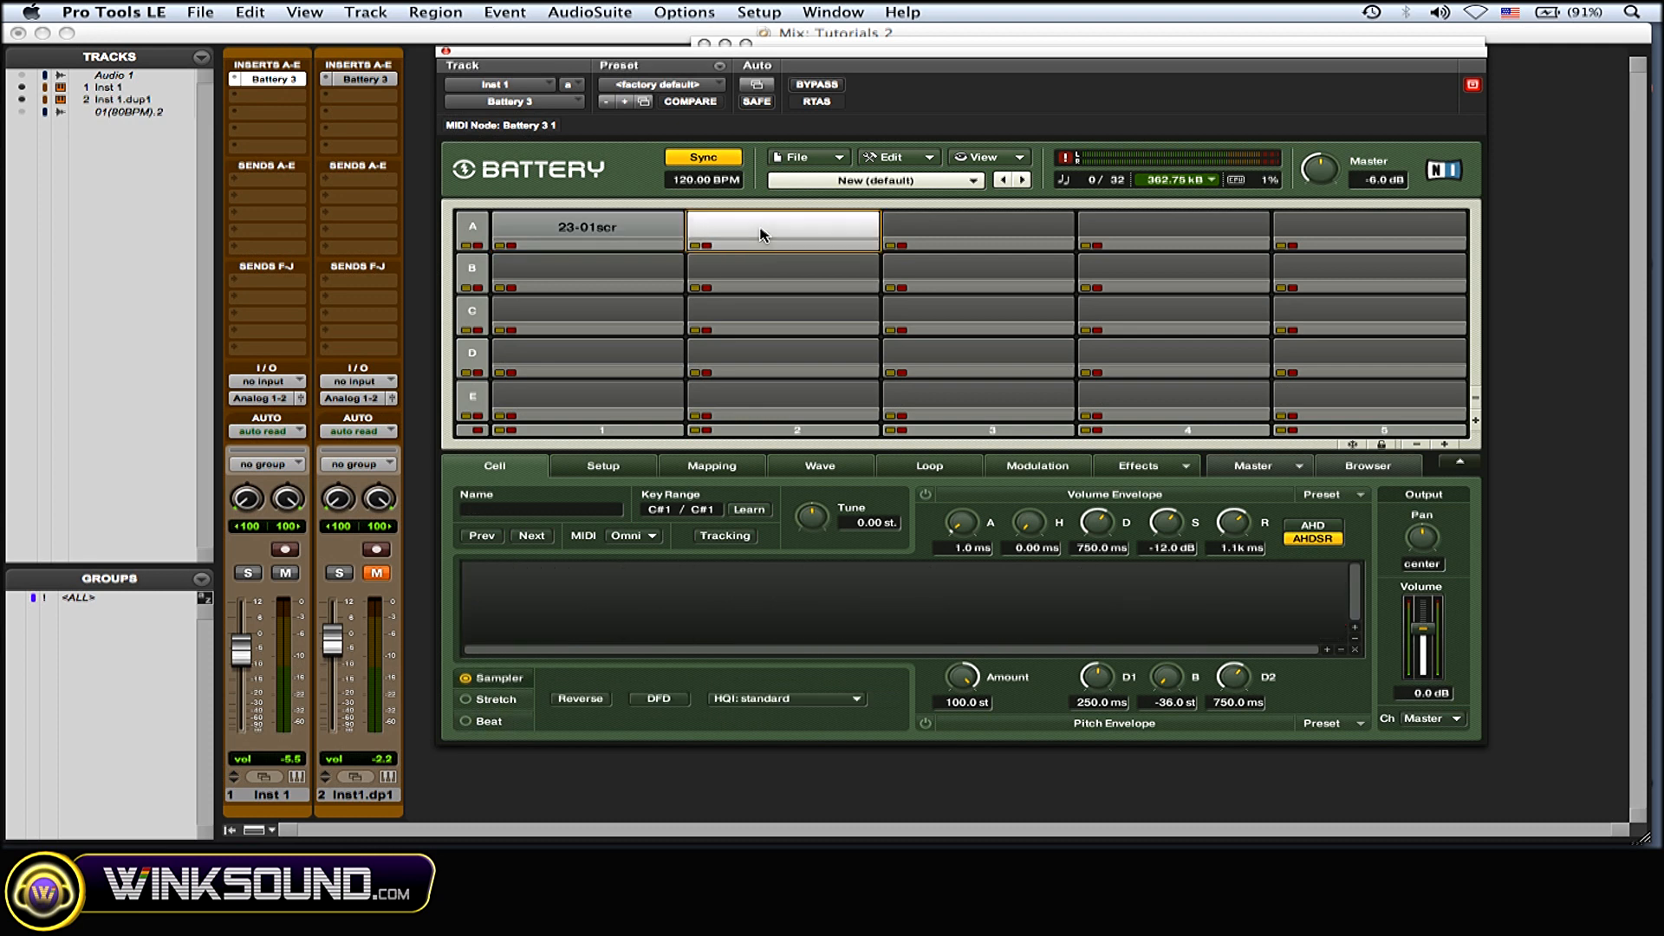
right_click(782, 229)
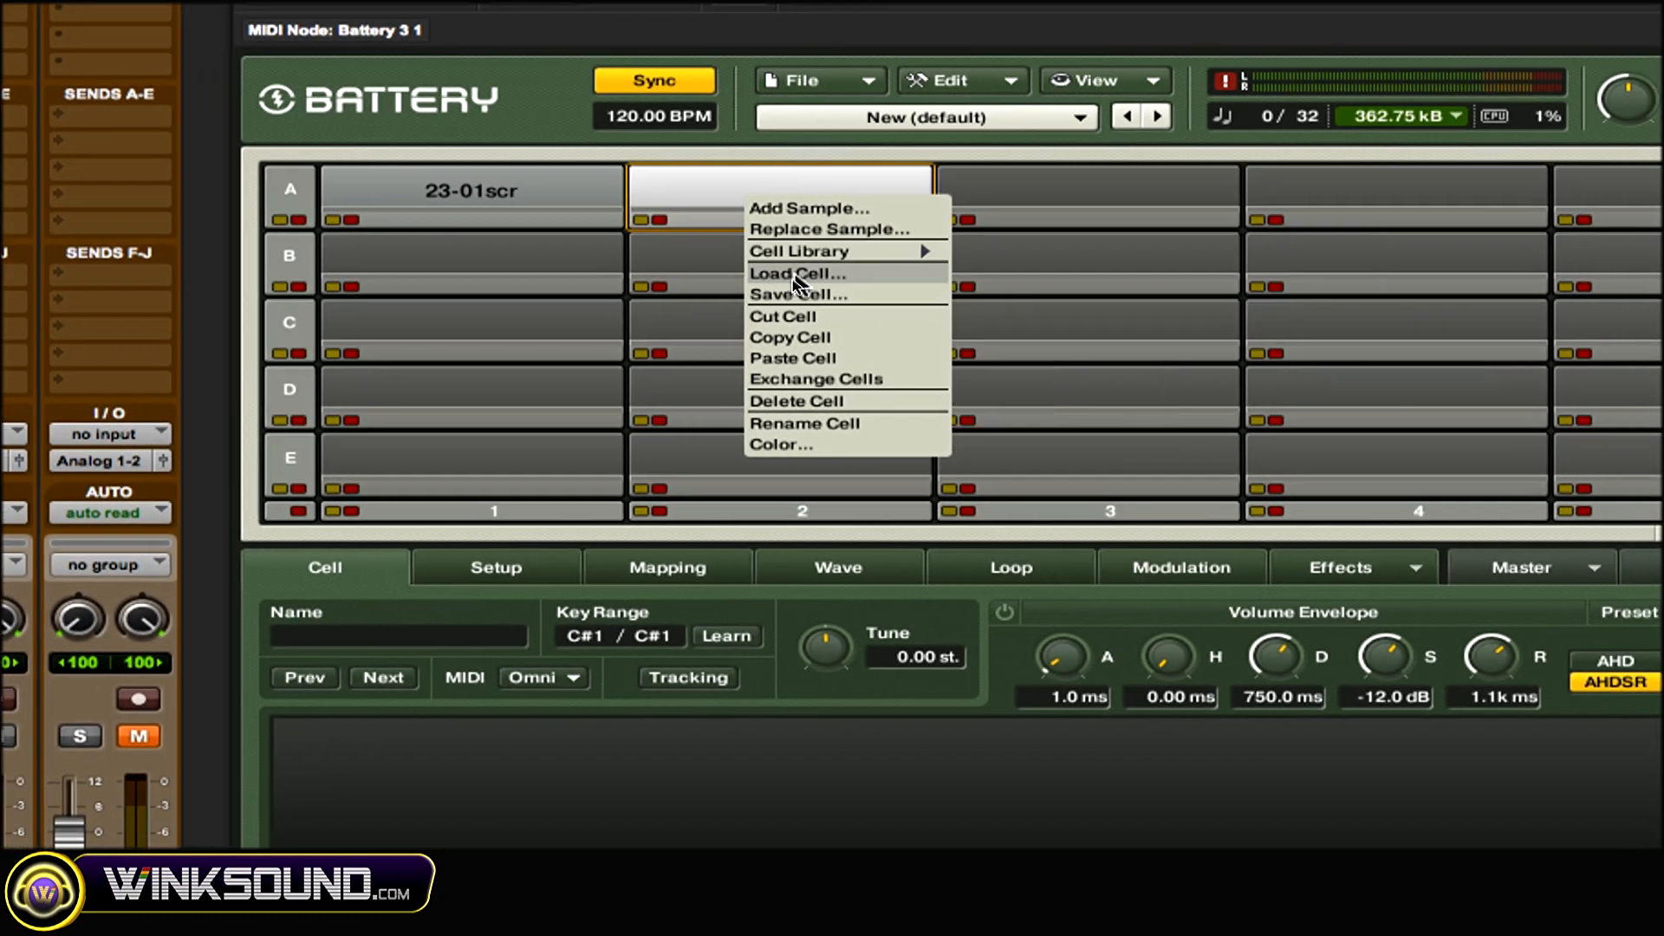
click(797, 273)
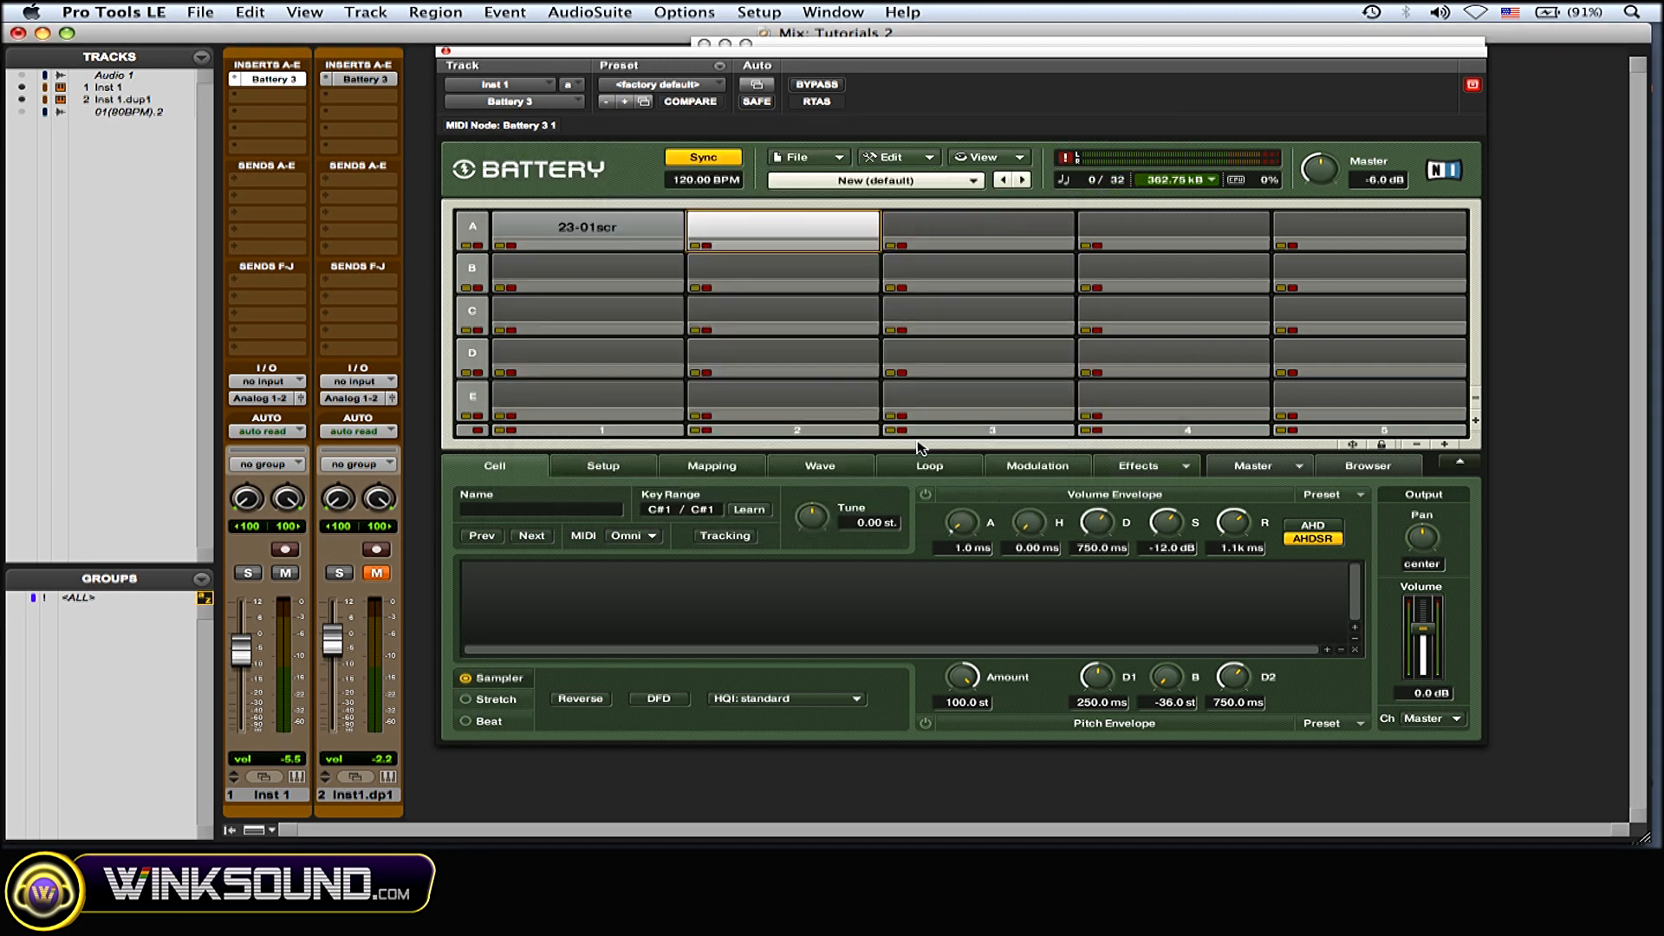
Step: Cut the 23-01scr scratch sample out of cell A1
right_click(587, 226)
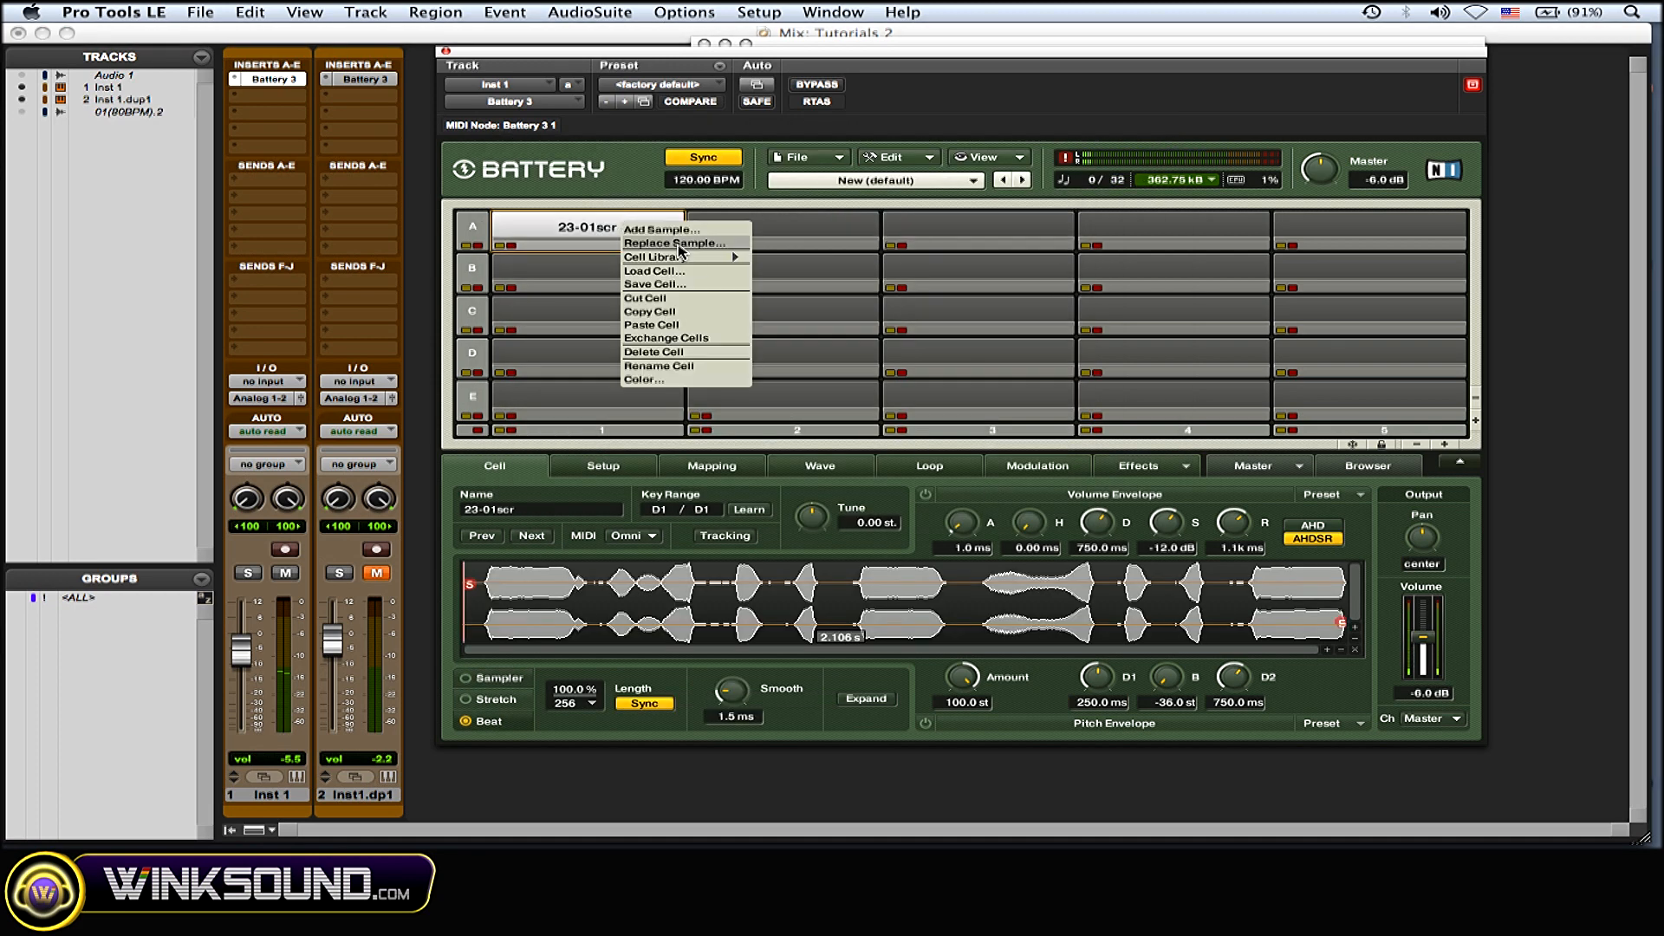
mouse_move(687, 305)
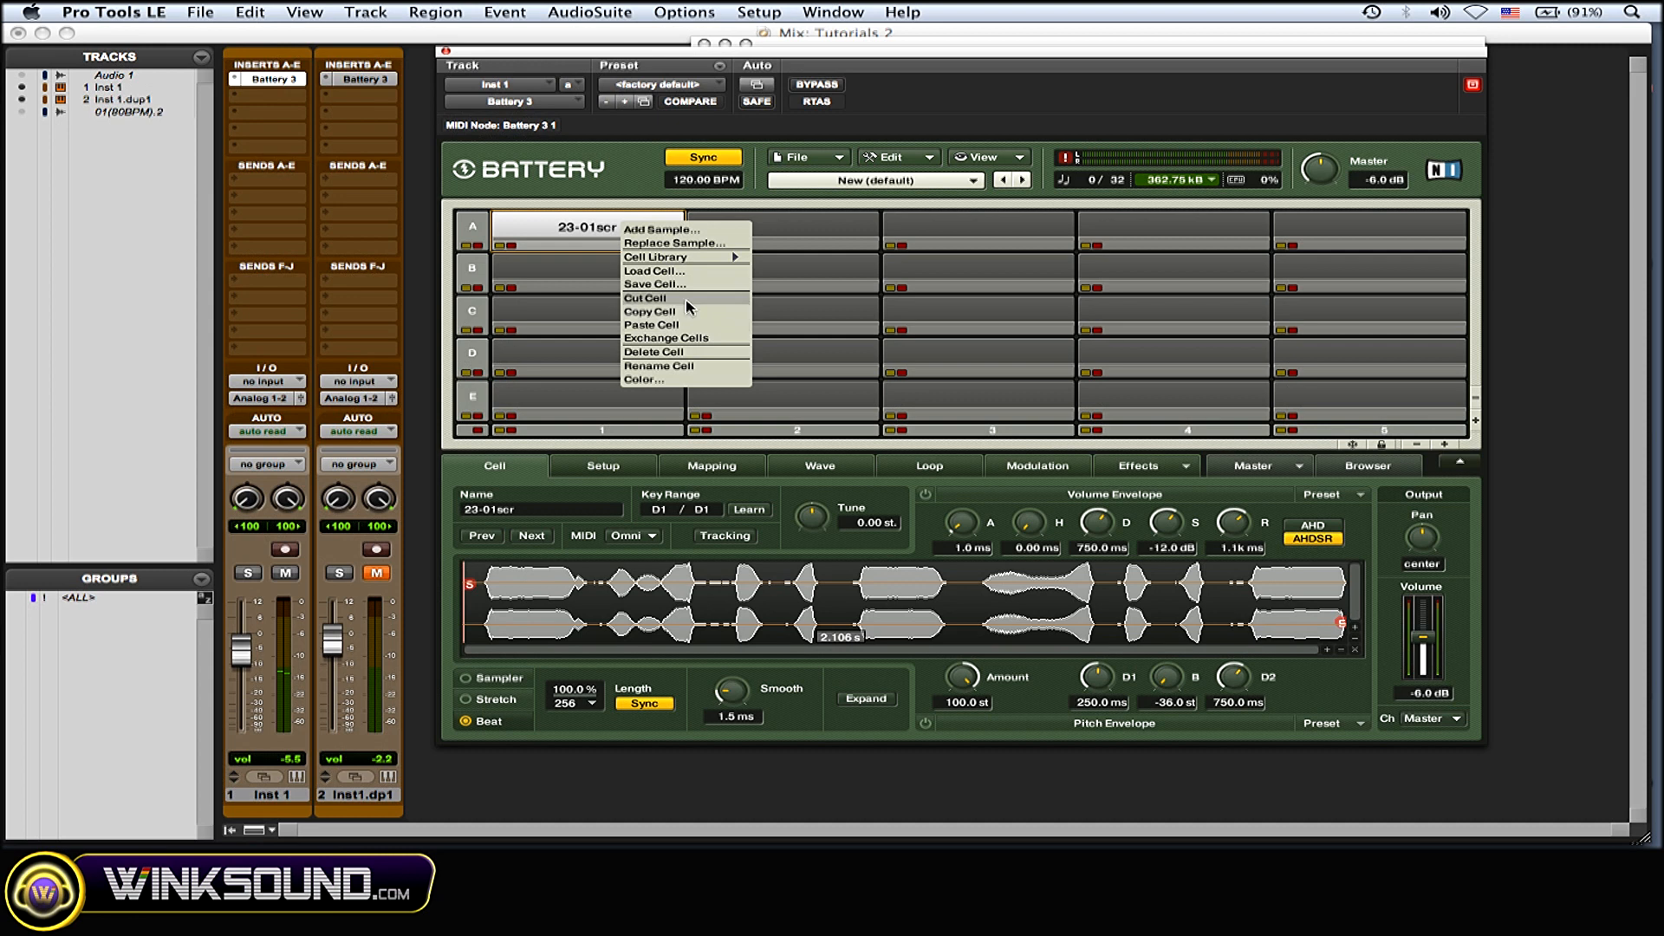
click(654, 351)
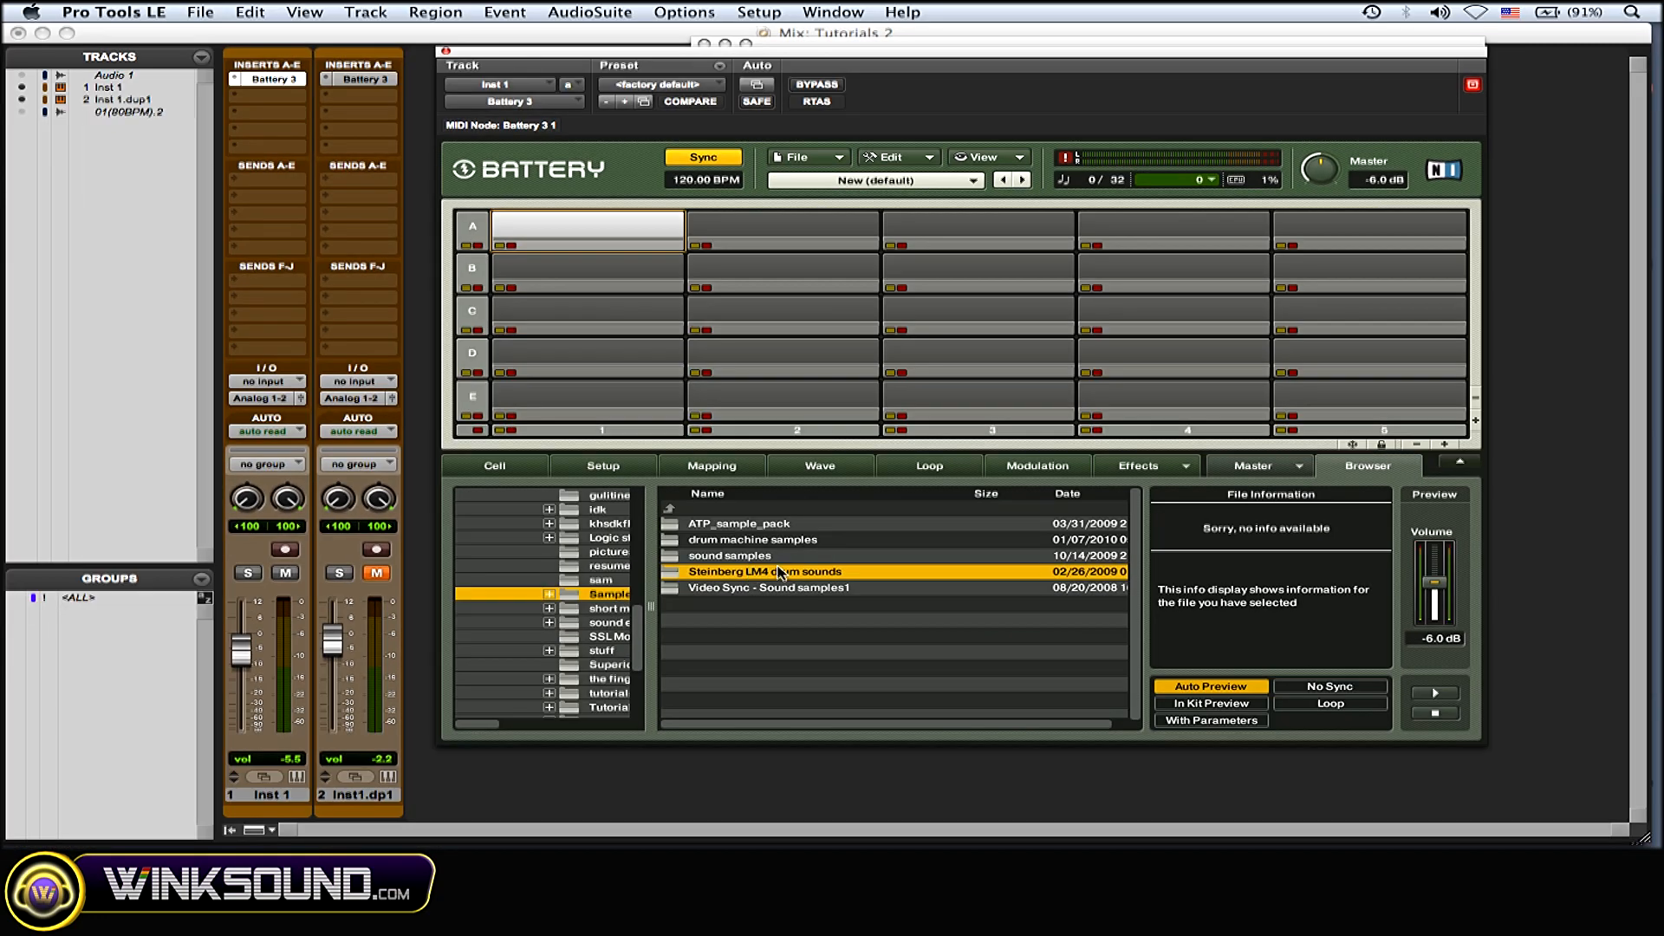
Step: Open the Steinberg LM4 folder, preview Crash2 and Bdrum1, and select Bdrum2
double_click(765, 571)
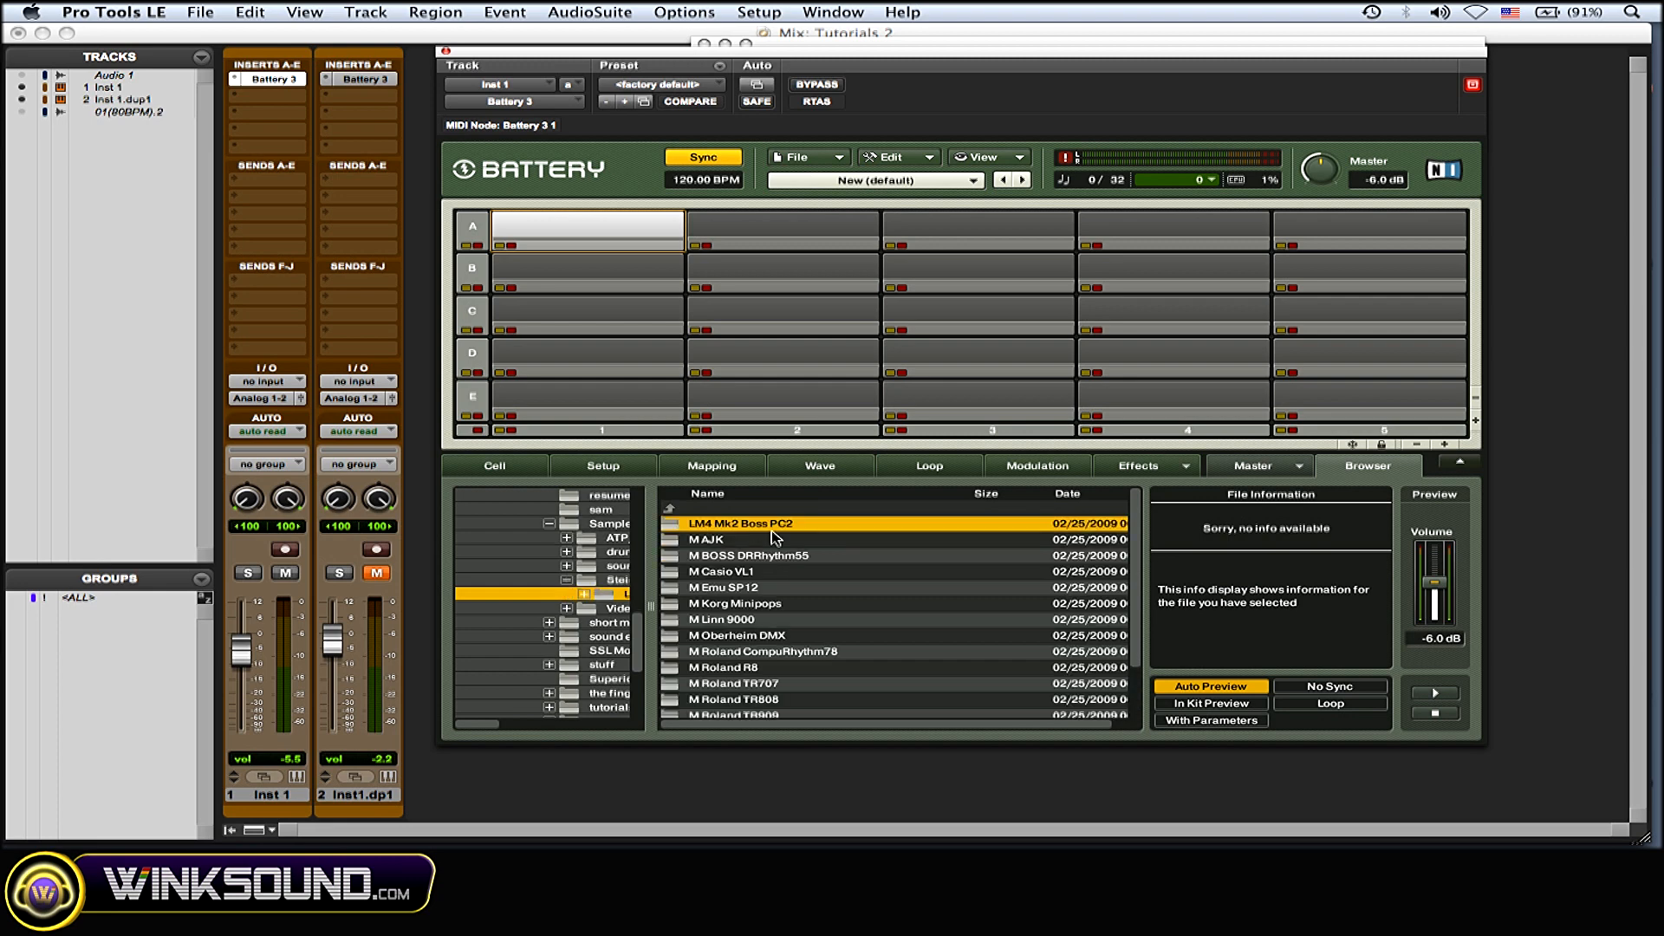
scroll(down, 3)
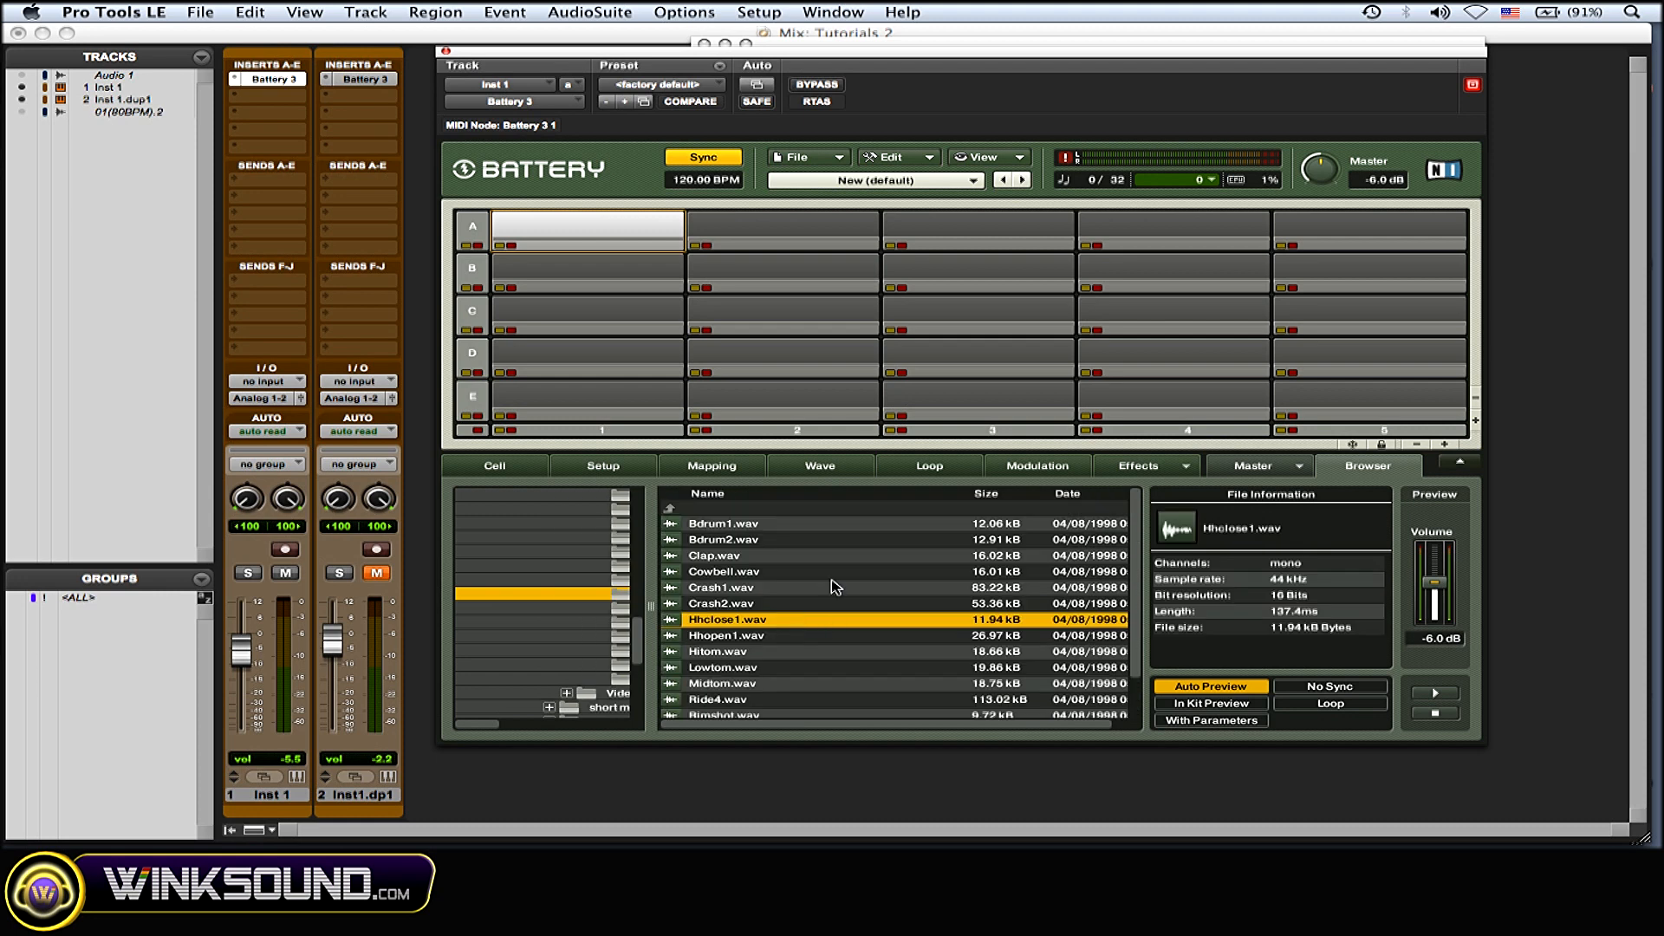
mouse_move(791, 553)
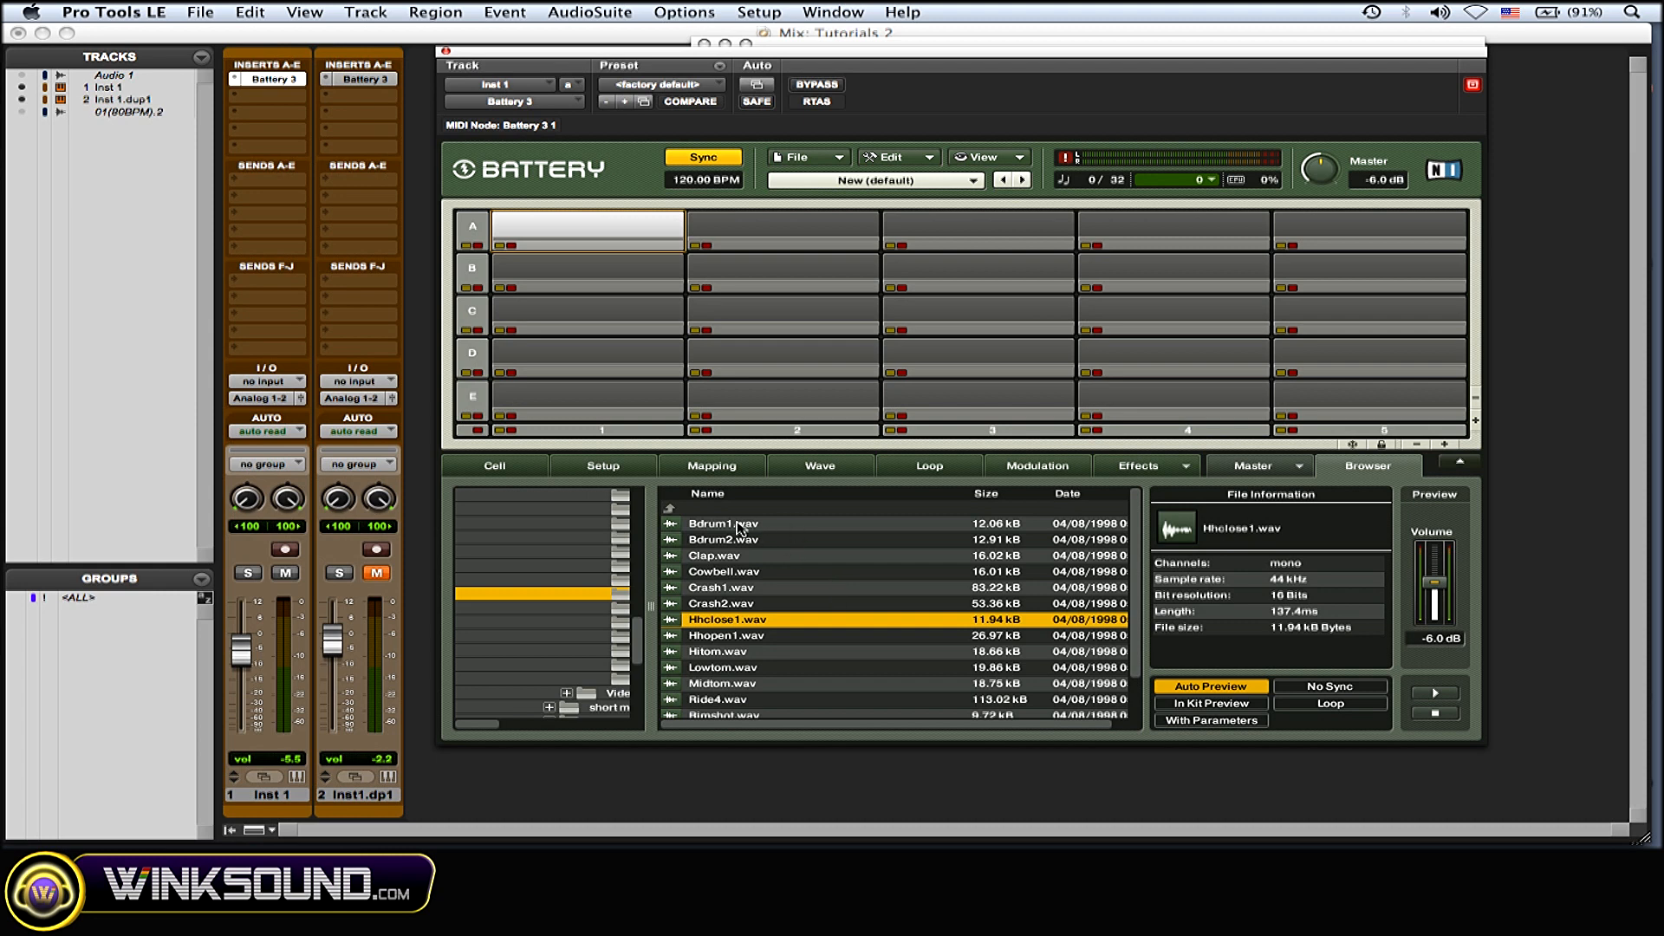
click(720, 603)
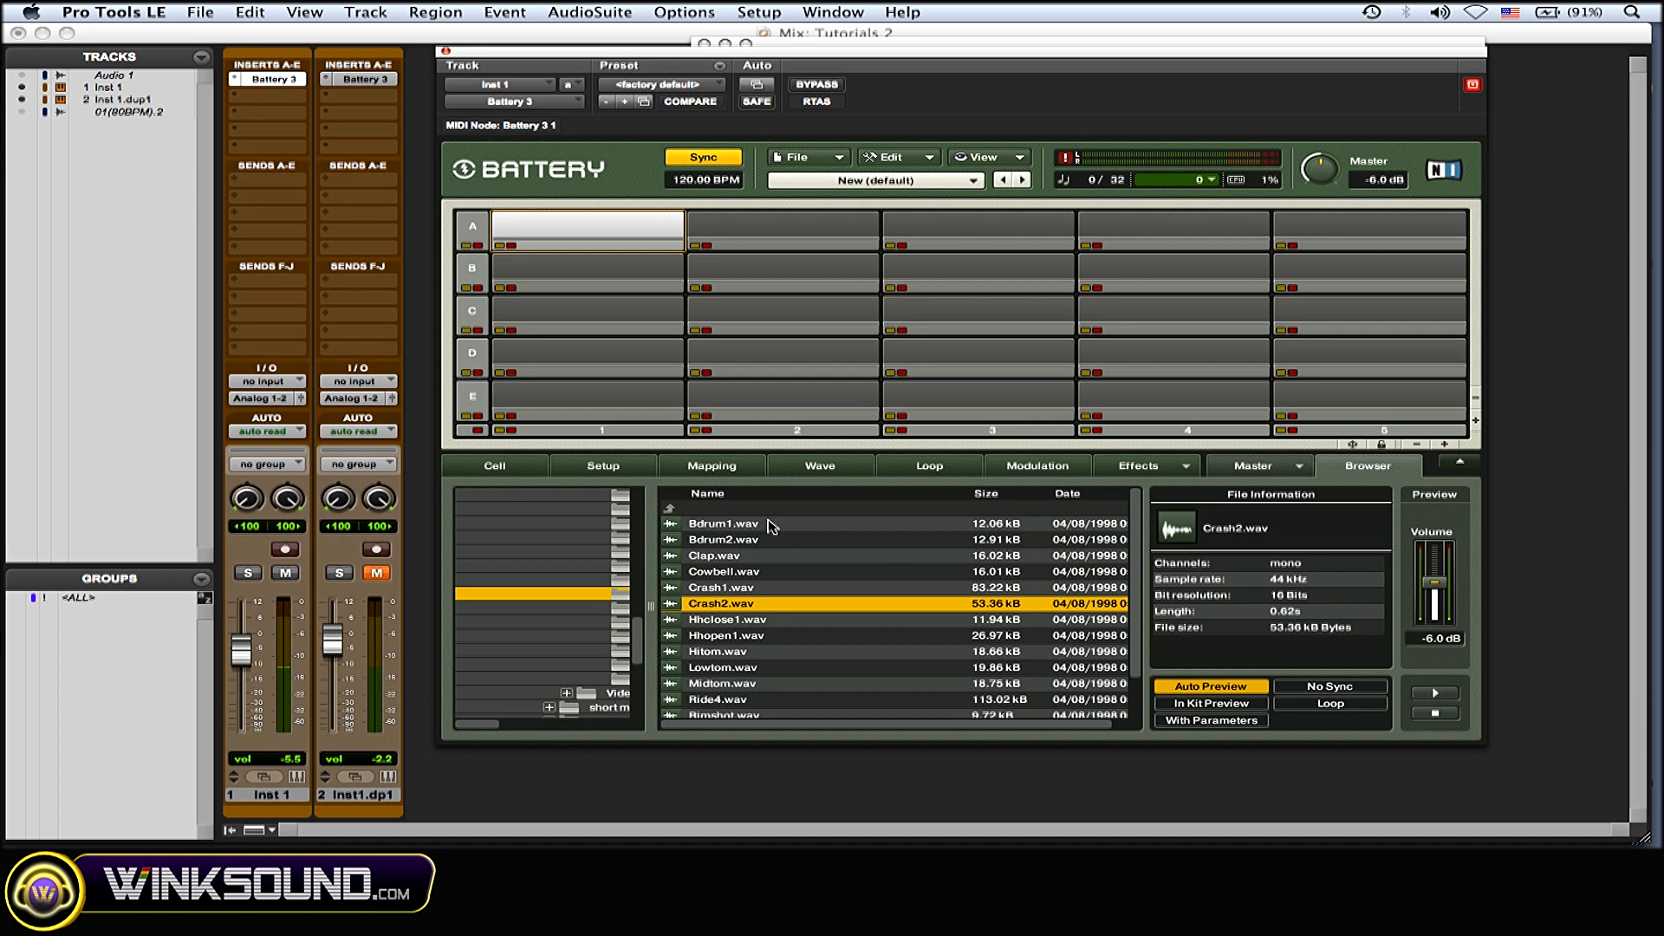
click(723, 524)
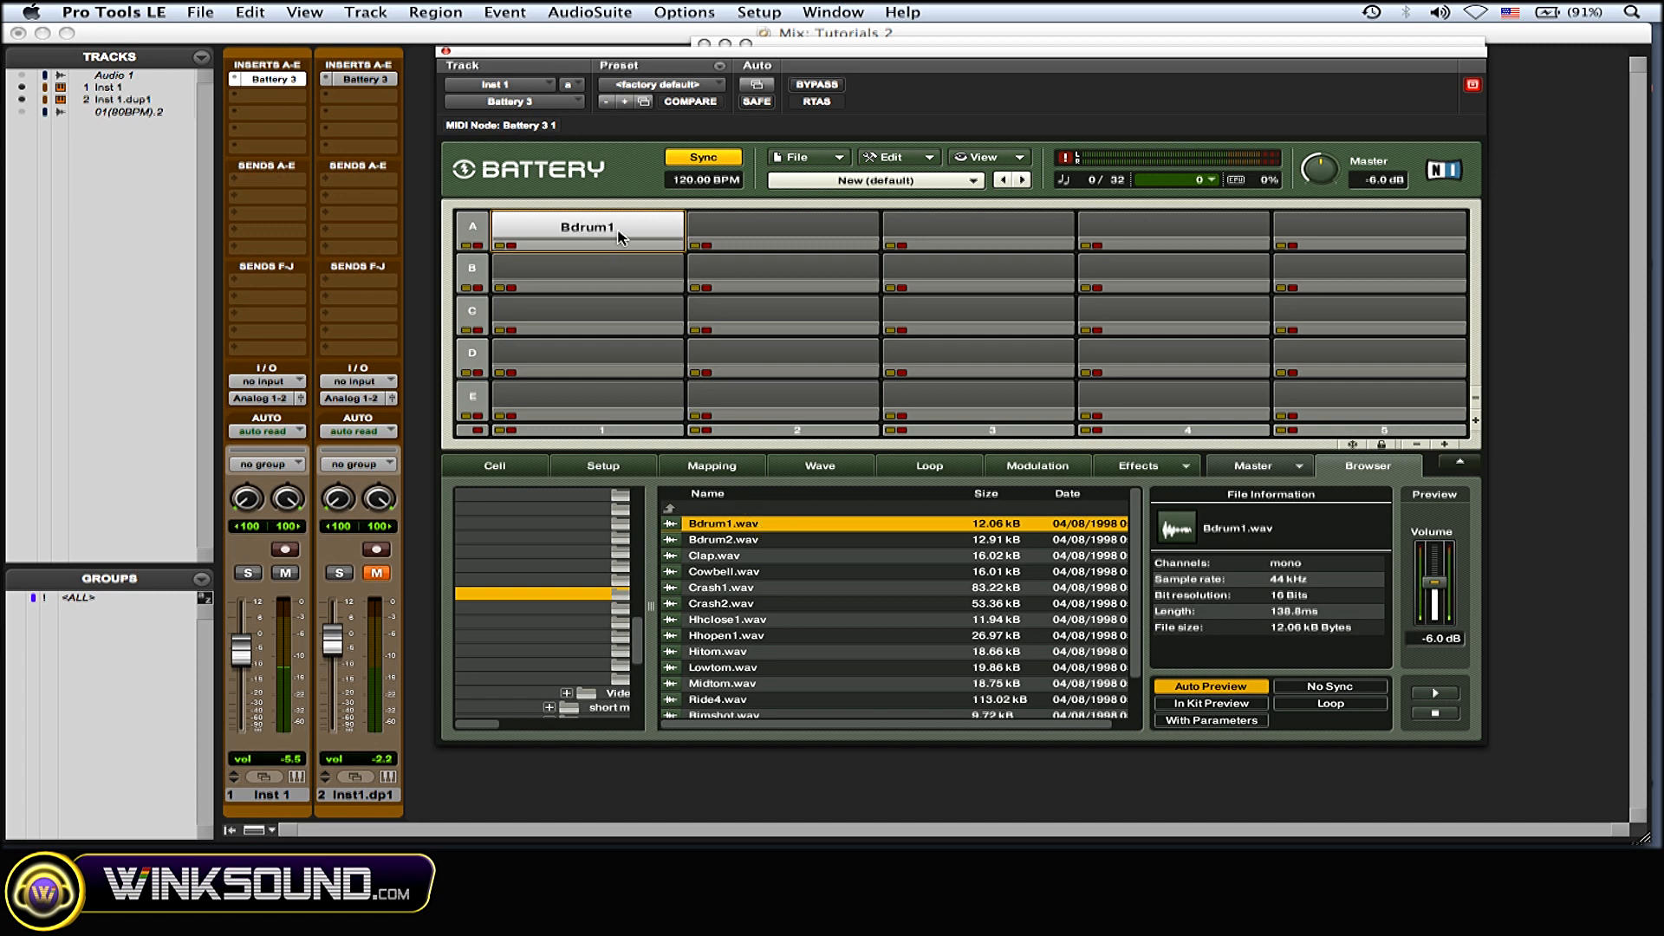
click(722, 539)
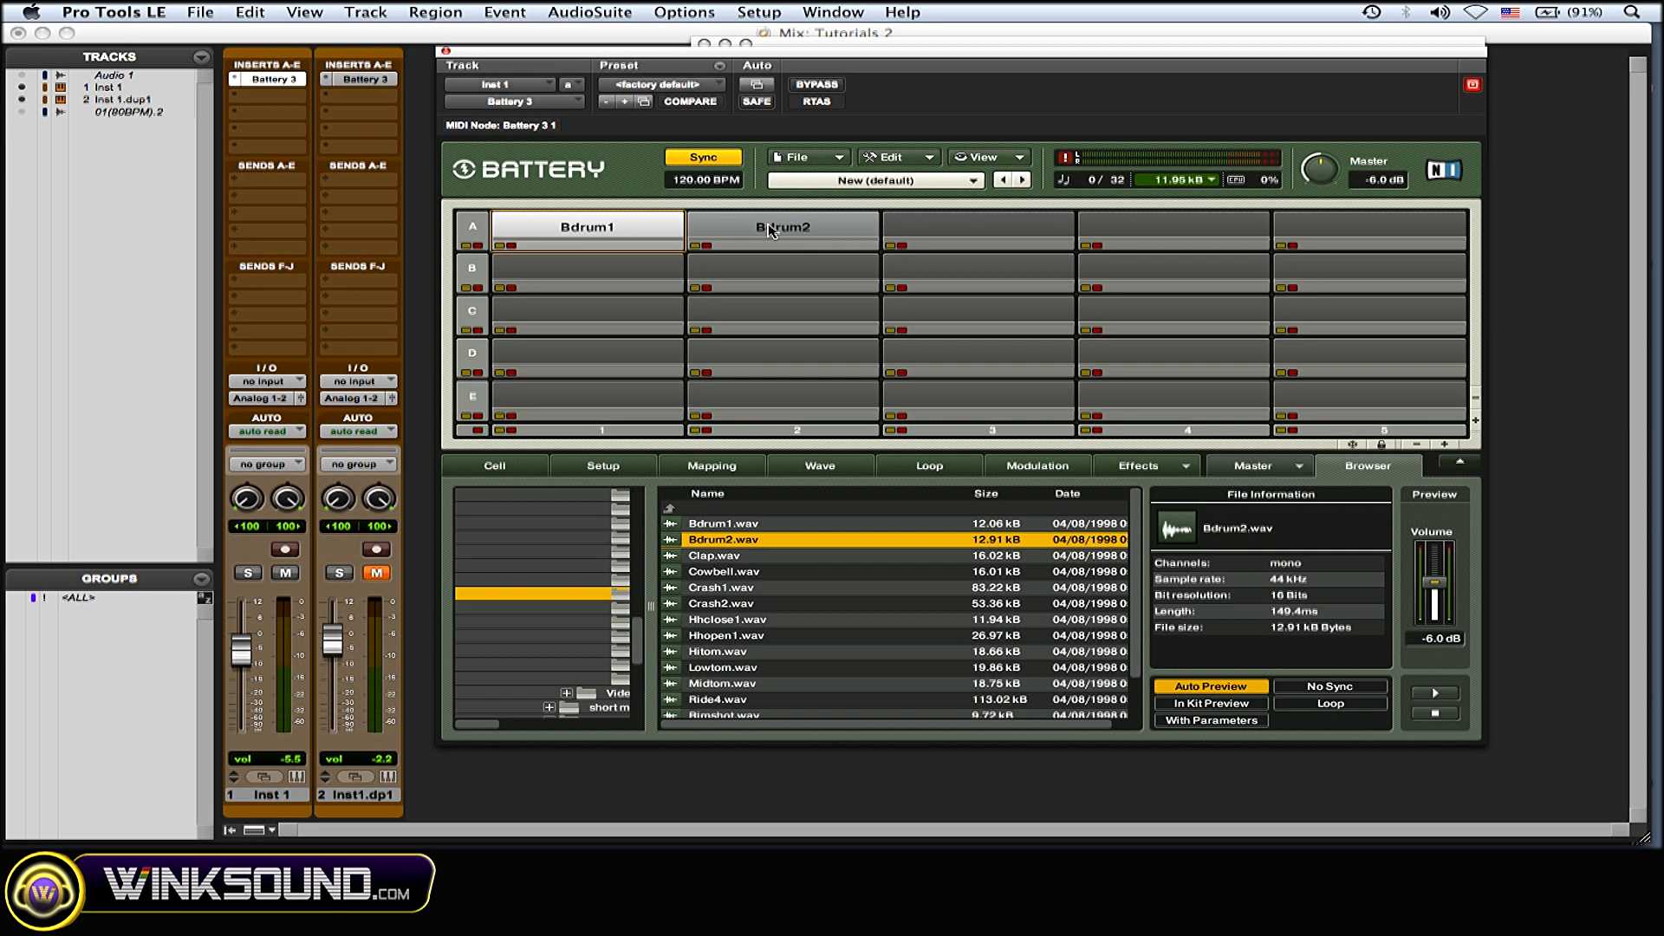
Step: Bring up the row A cell options, then select Crash1.wav in the browser list
right_click(781, 226)
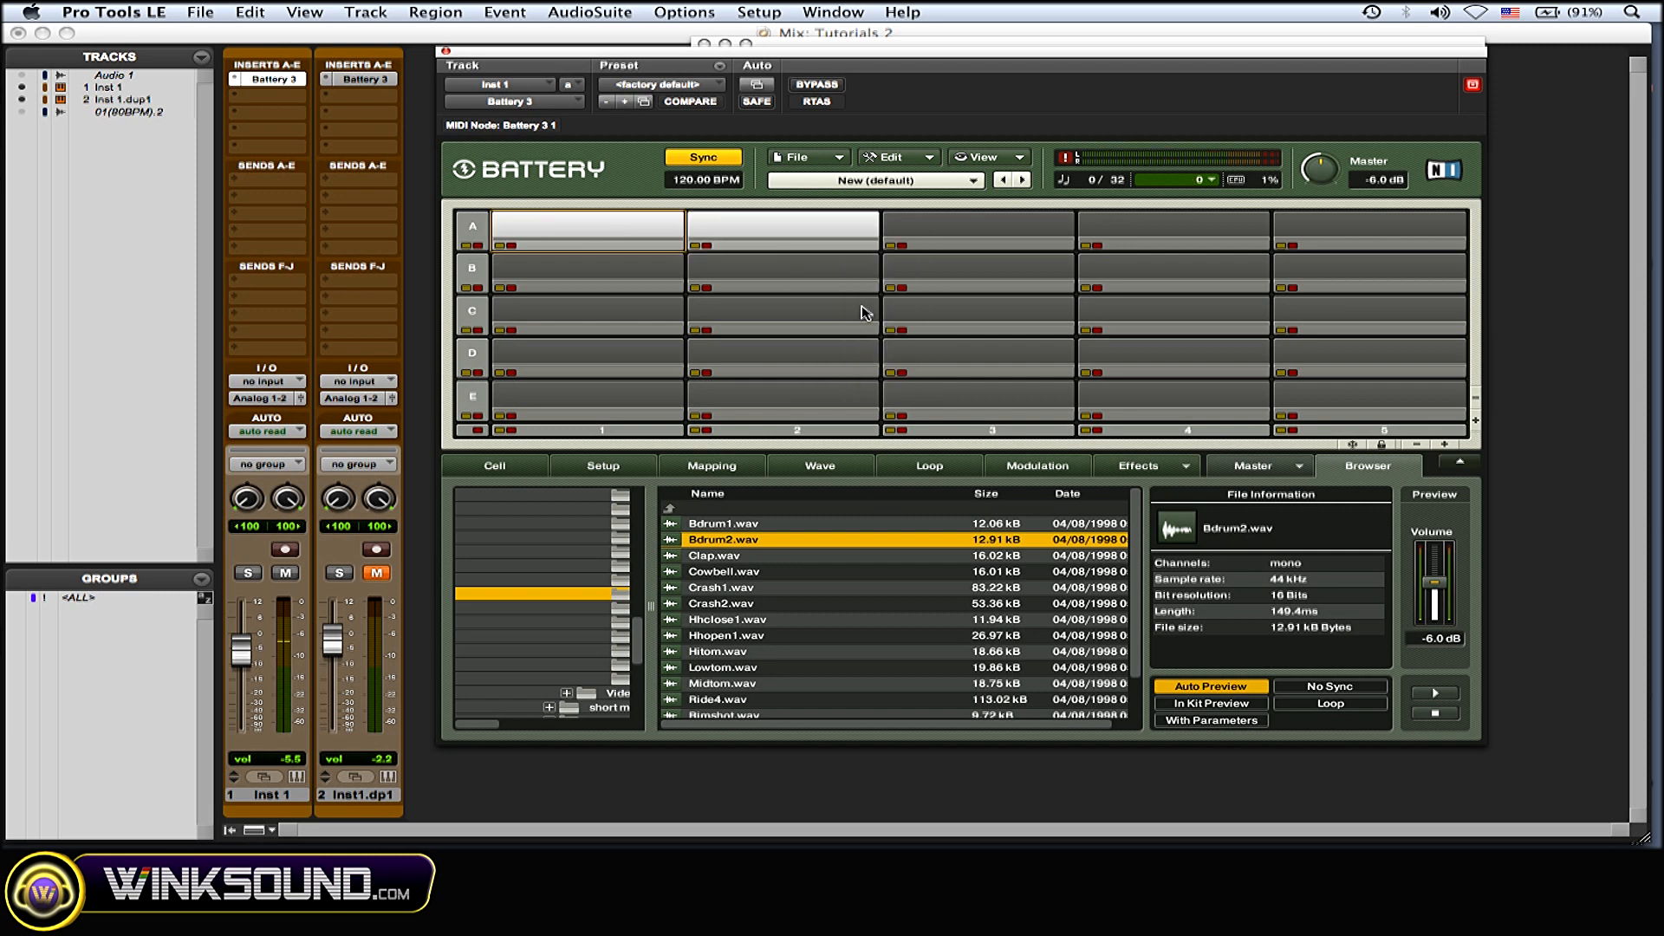
click(720, 587)
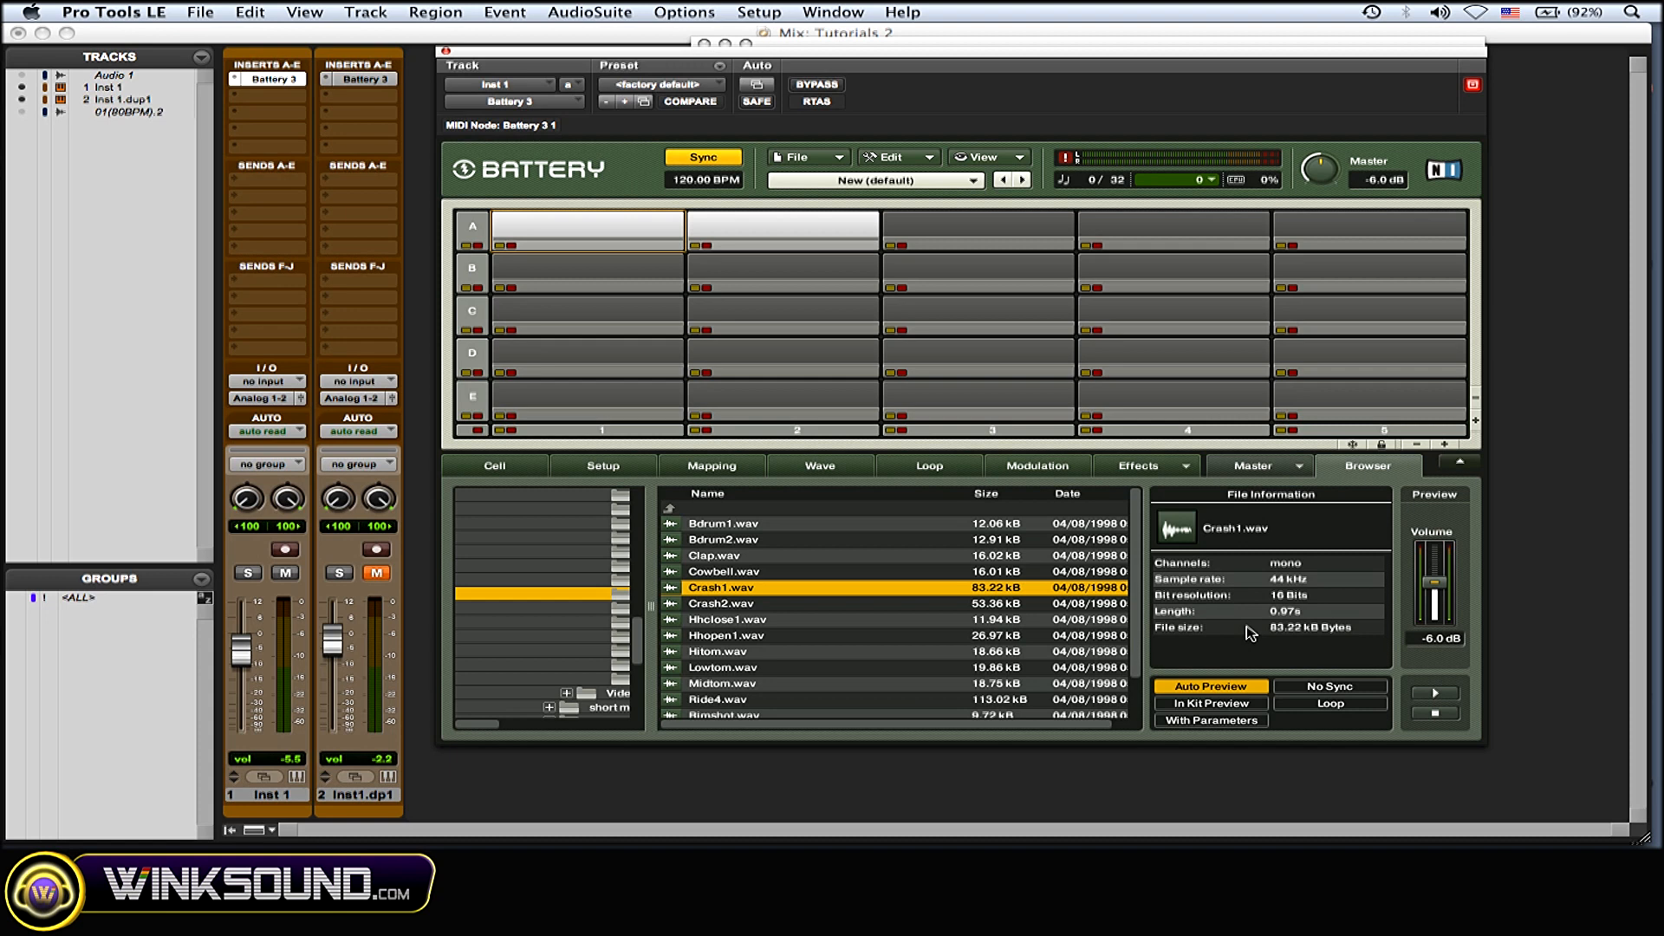
mouse_move(841, 598)
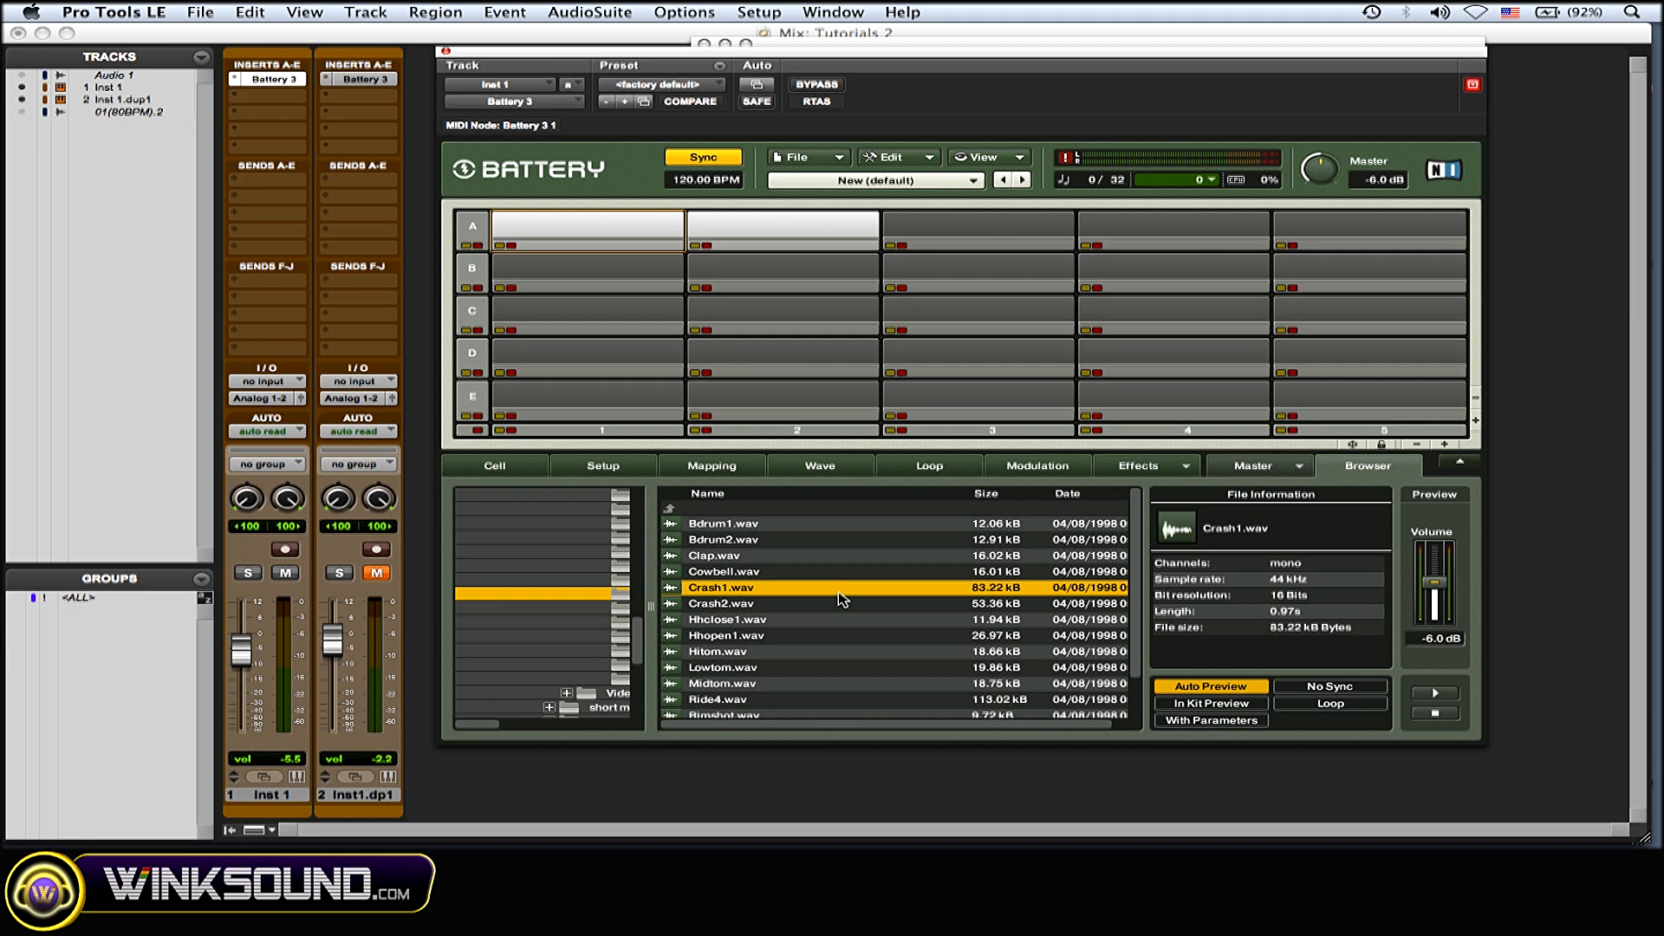
mouse_move(767, 530)
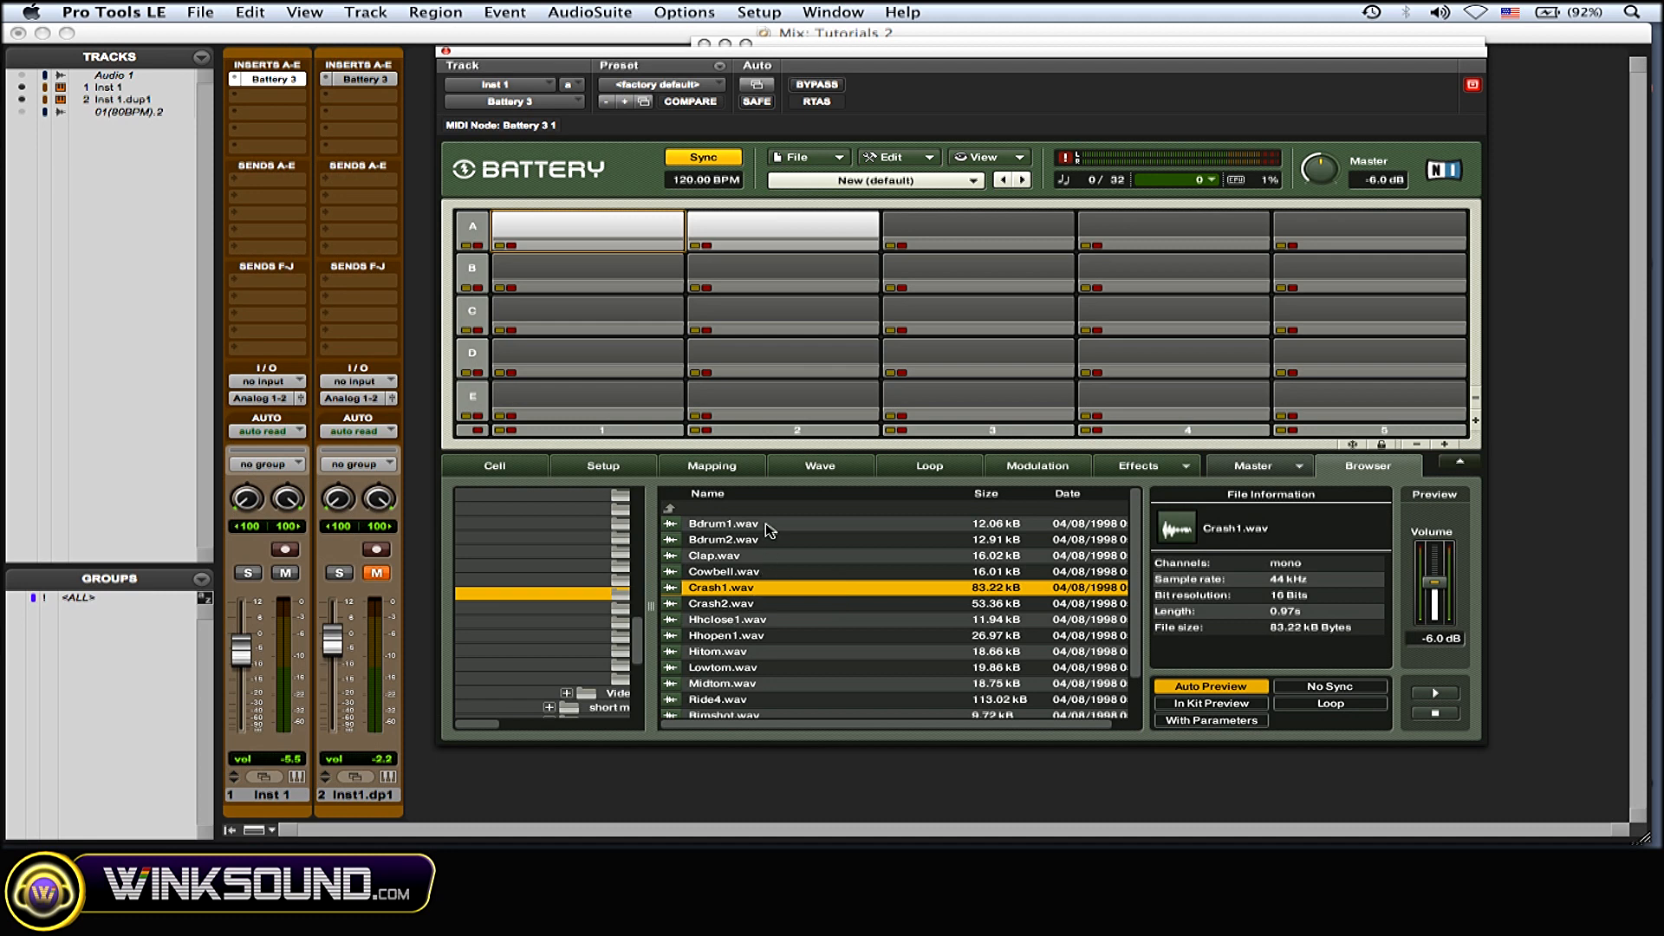
Step: Select the LM4 .wav files in the browser, then the Bdrum, Clap and Cowbell cells in row E
click(723, 524)
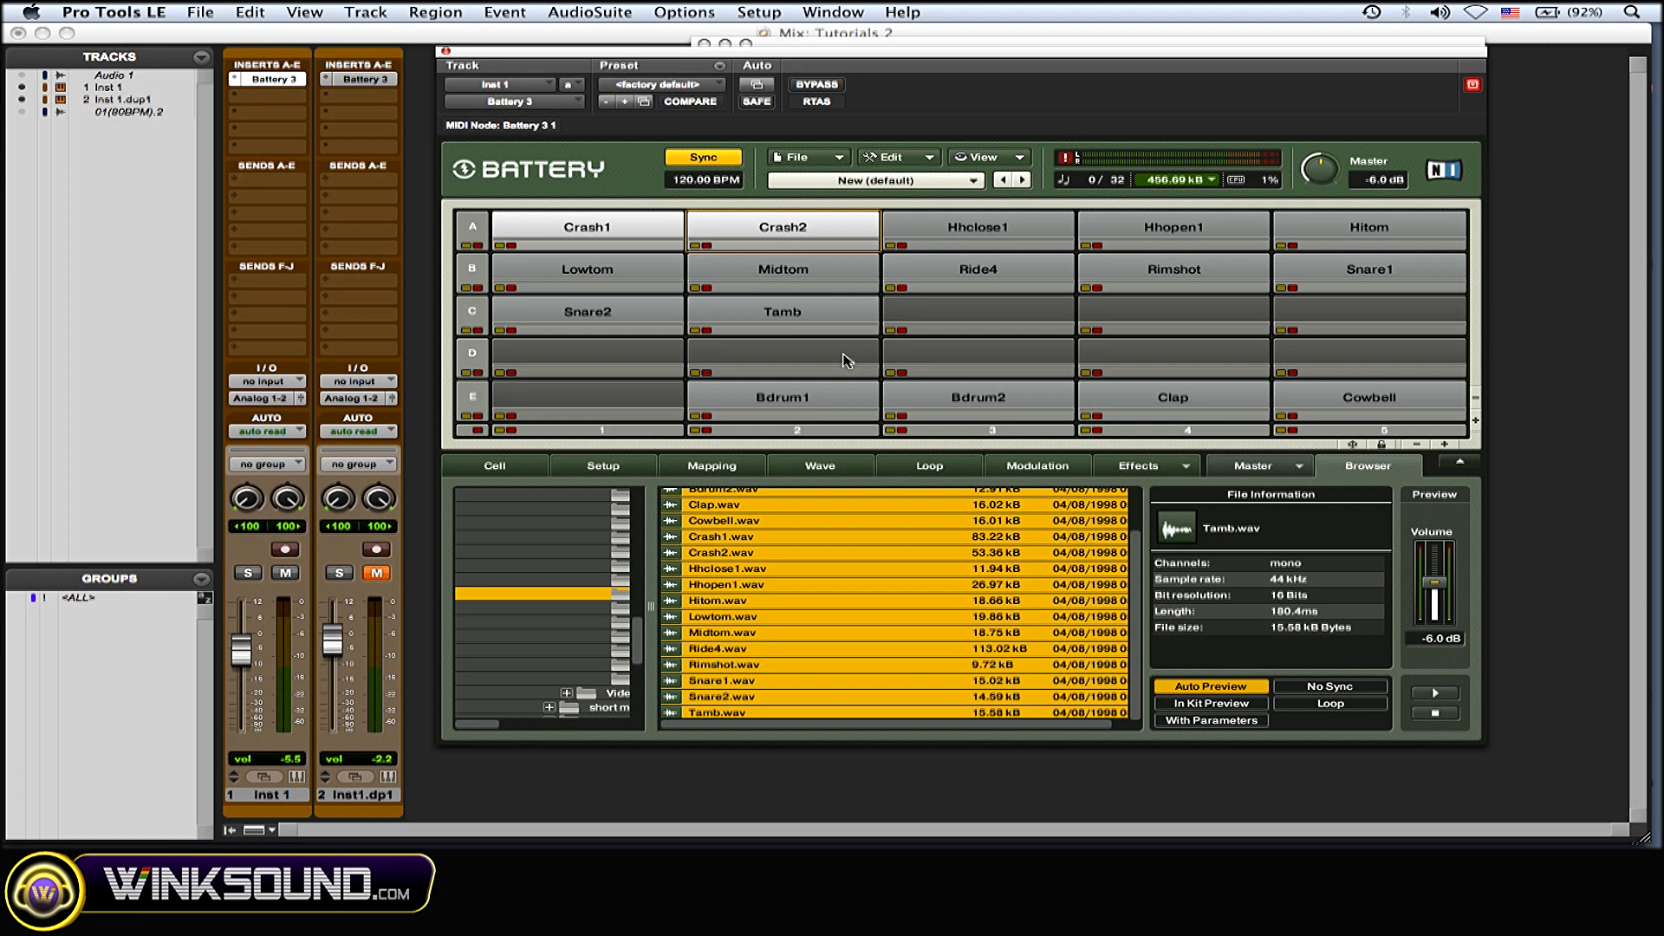
click(726, 569)
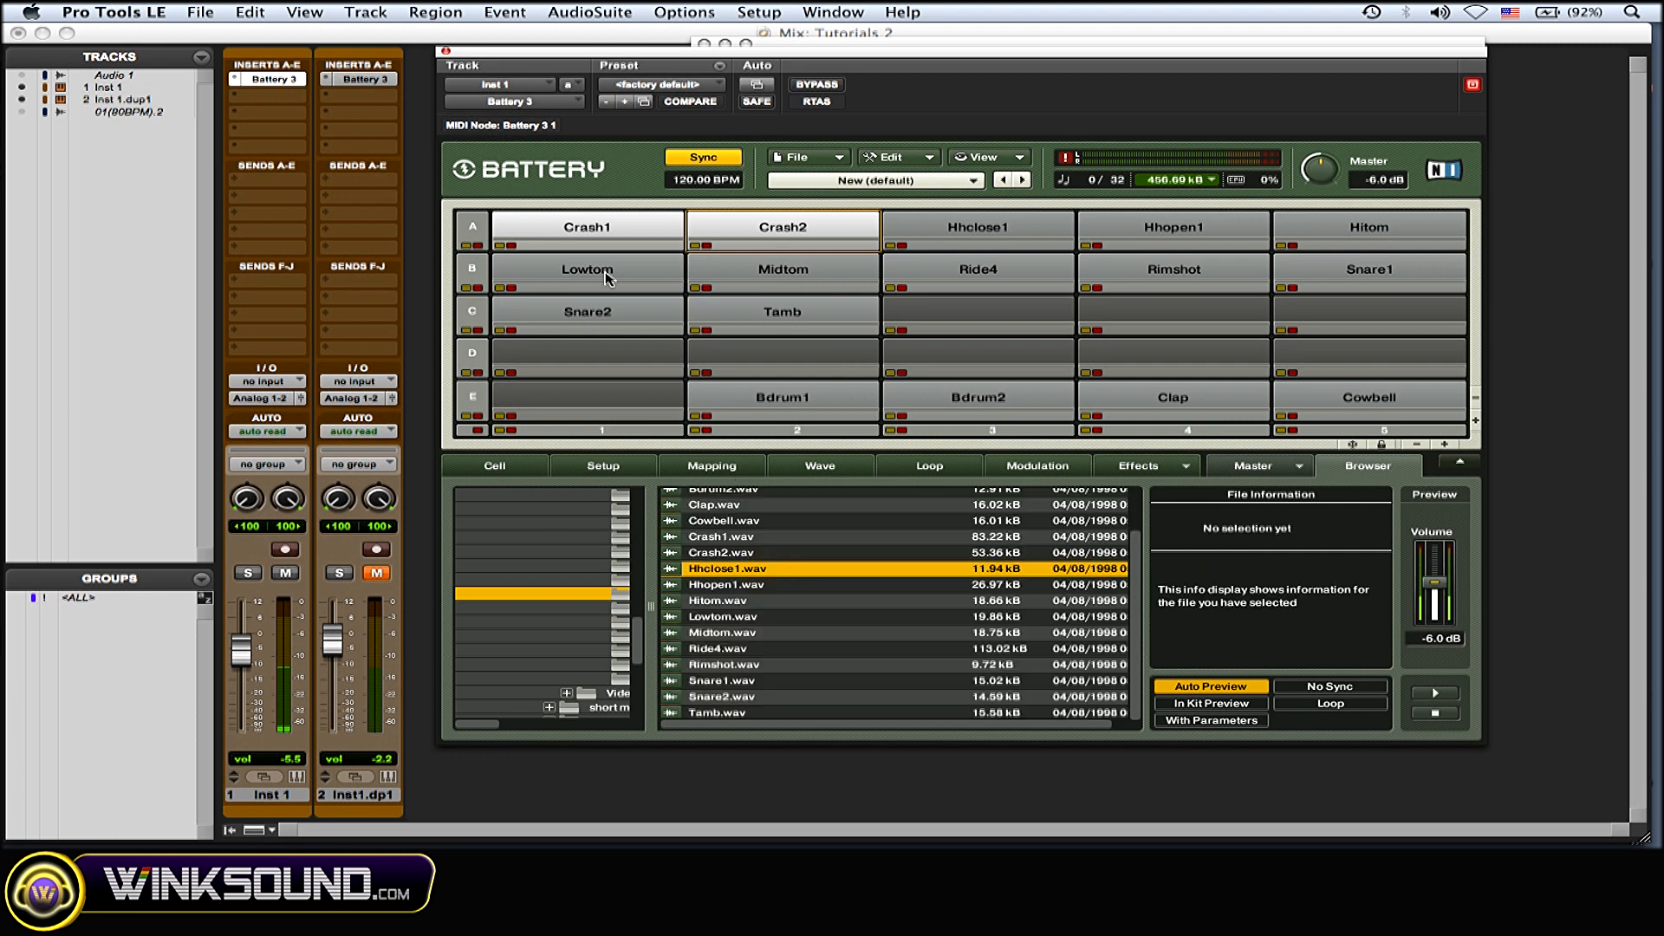
click(586, 353)
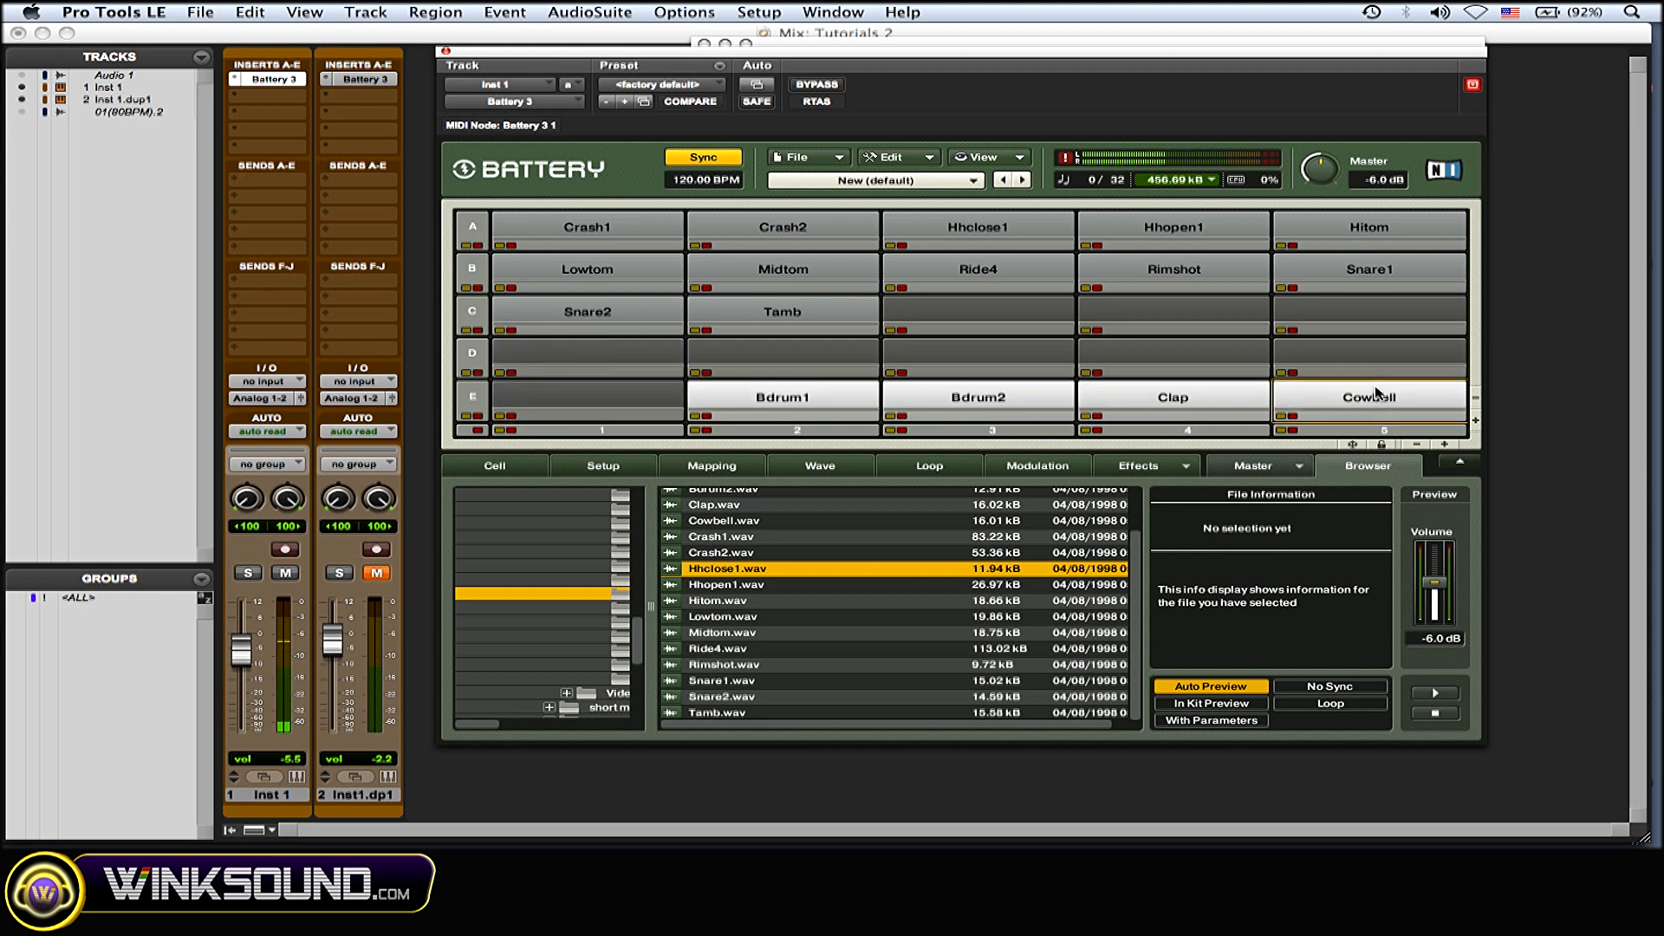
Step: Delete the row E cells, the rows A–B cells, then the last Snare2 and Tamb cells
right_click(1369, 397)
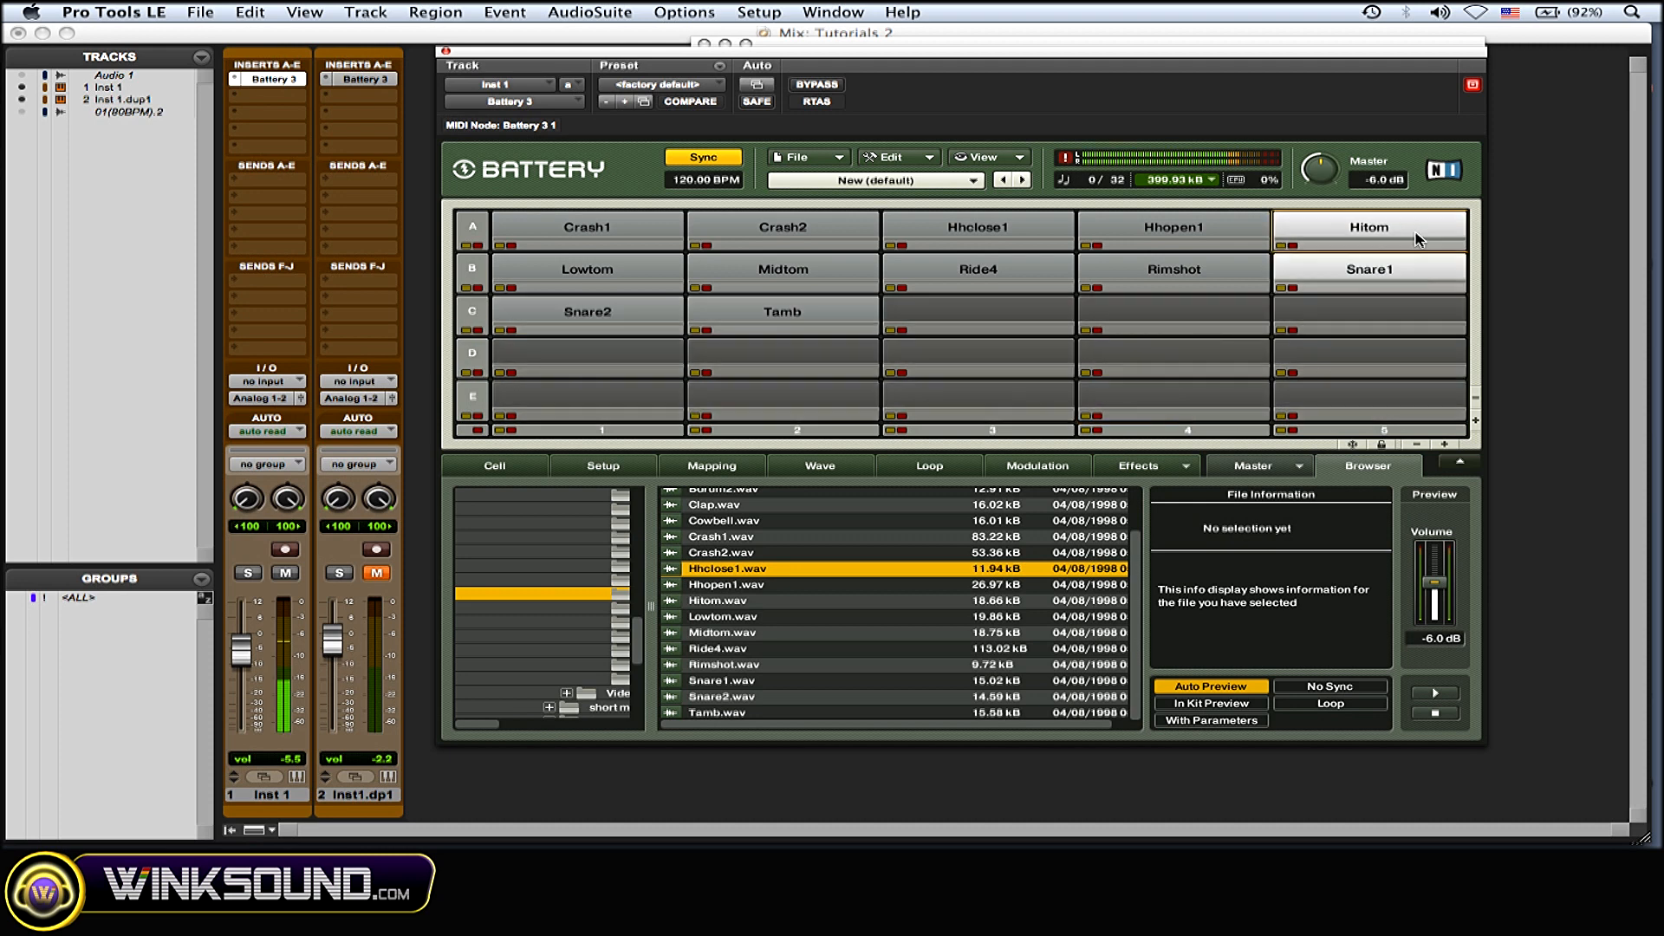
right_click(1370, 227)
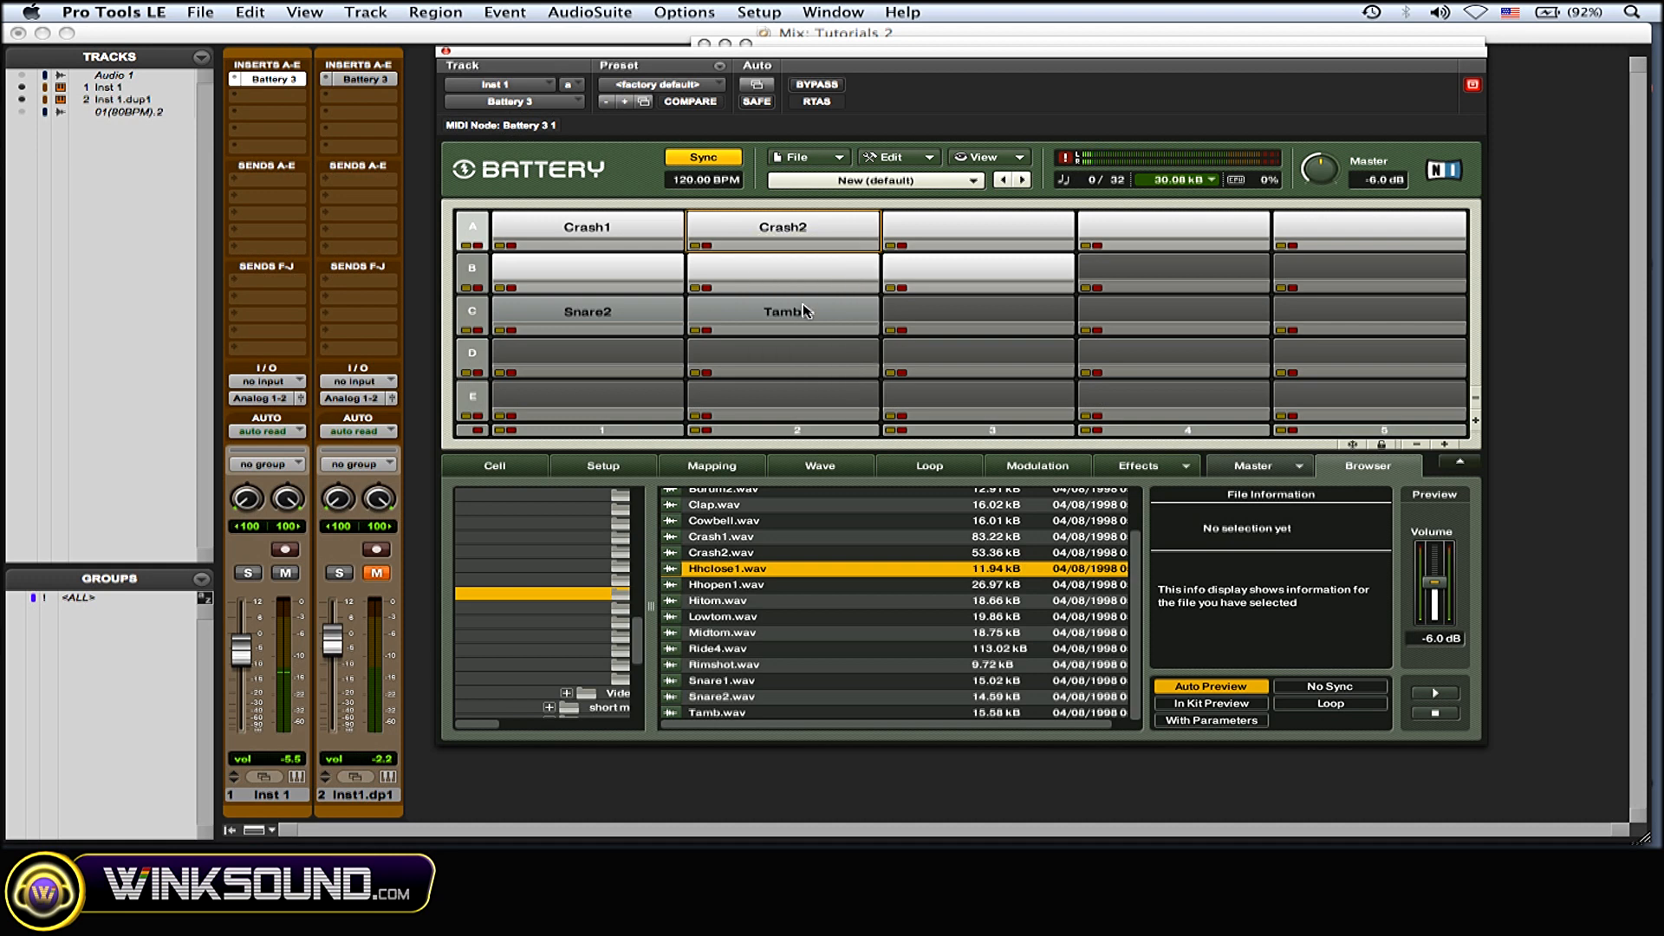
right_click(782, 311)
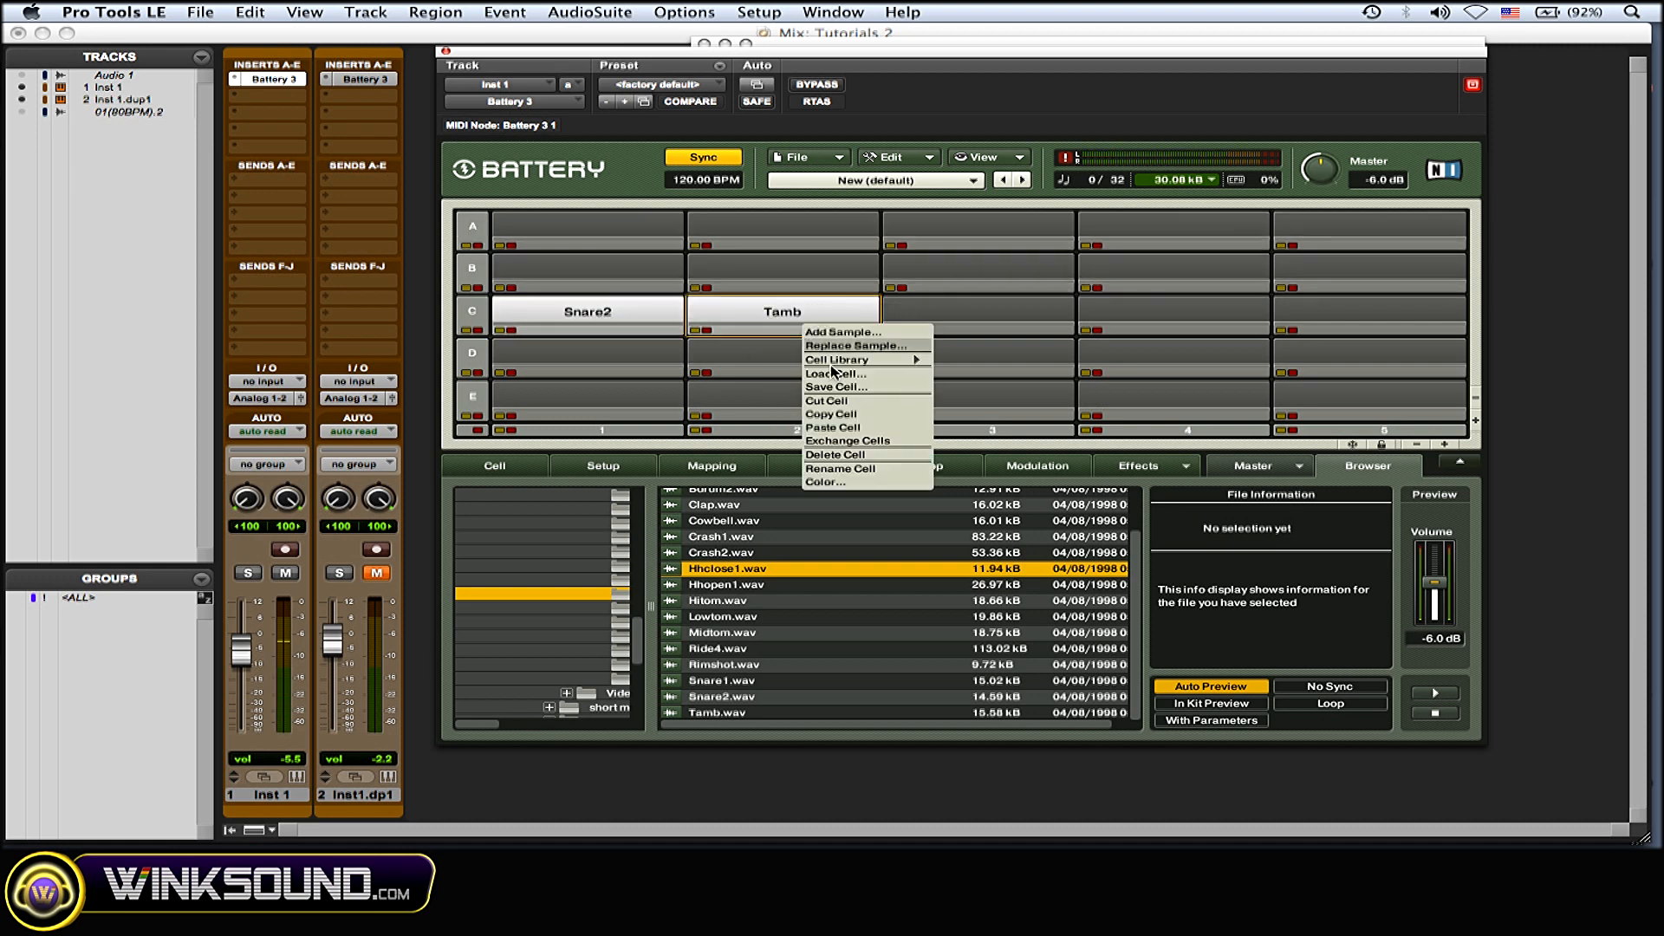
click(836, 455)
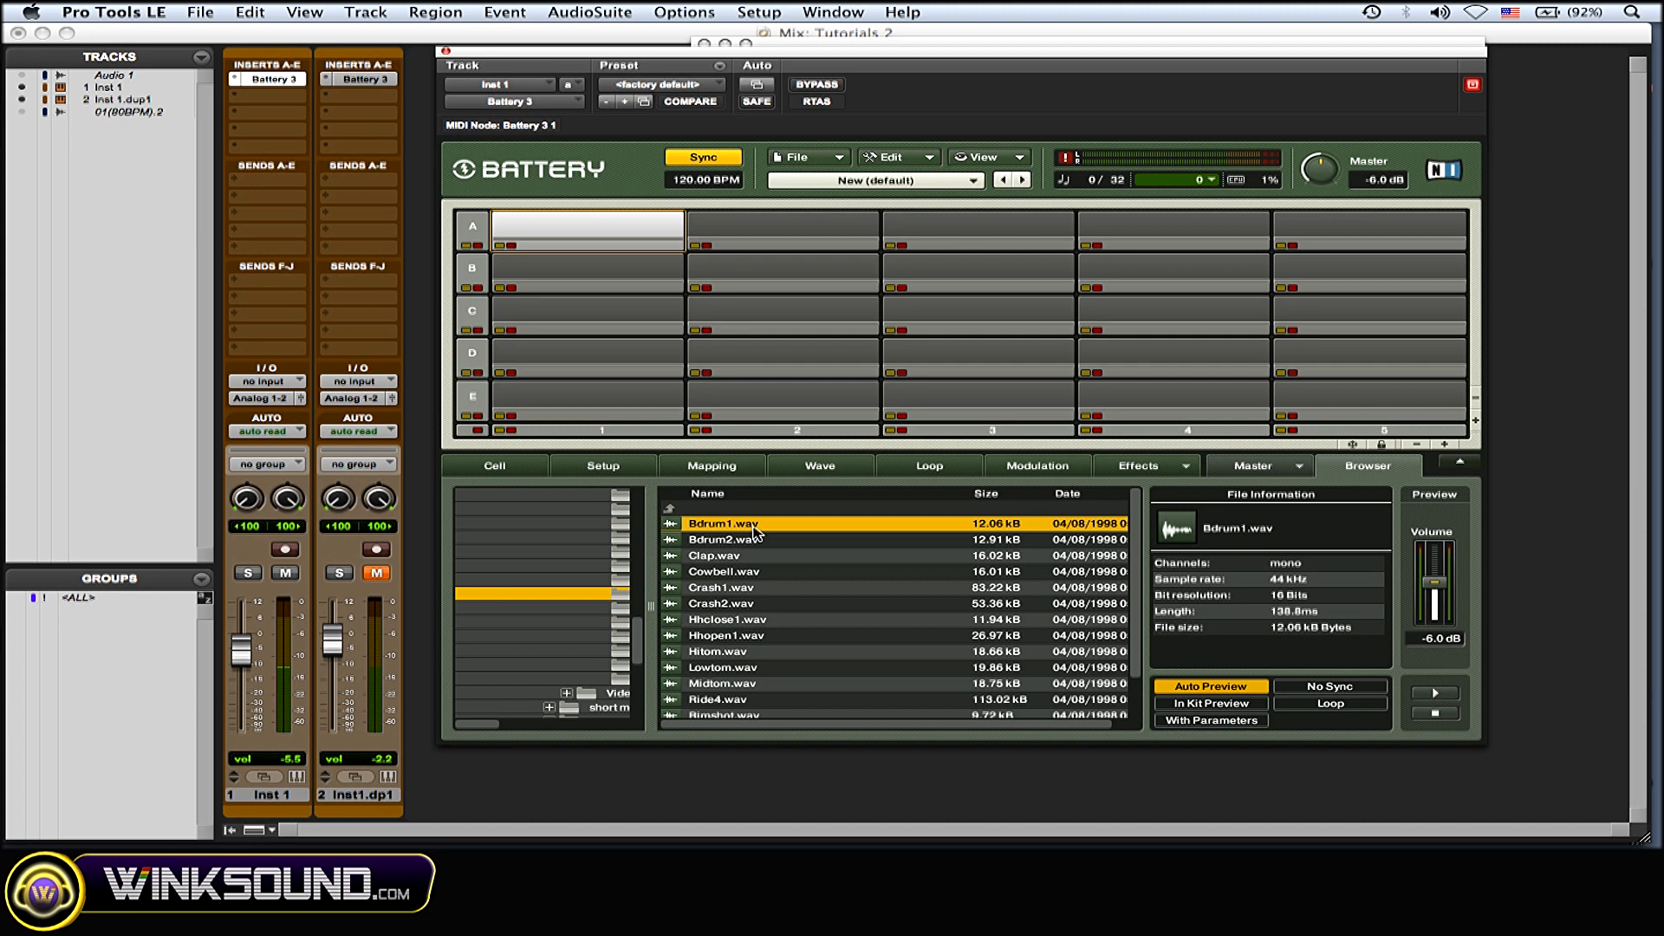
Step: Multi-select Bdrum2, Crash1, Hhclose1, Hitom, Midtom and Ride4, then play the Ride4 cell
click(725, 540)
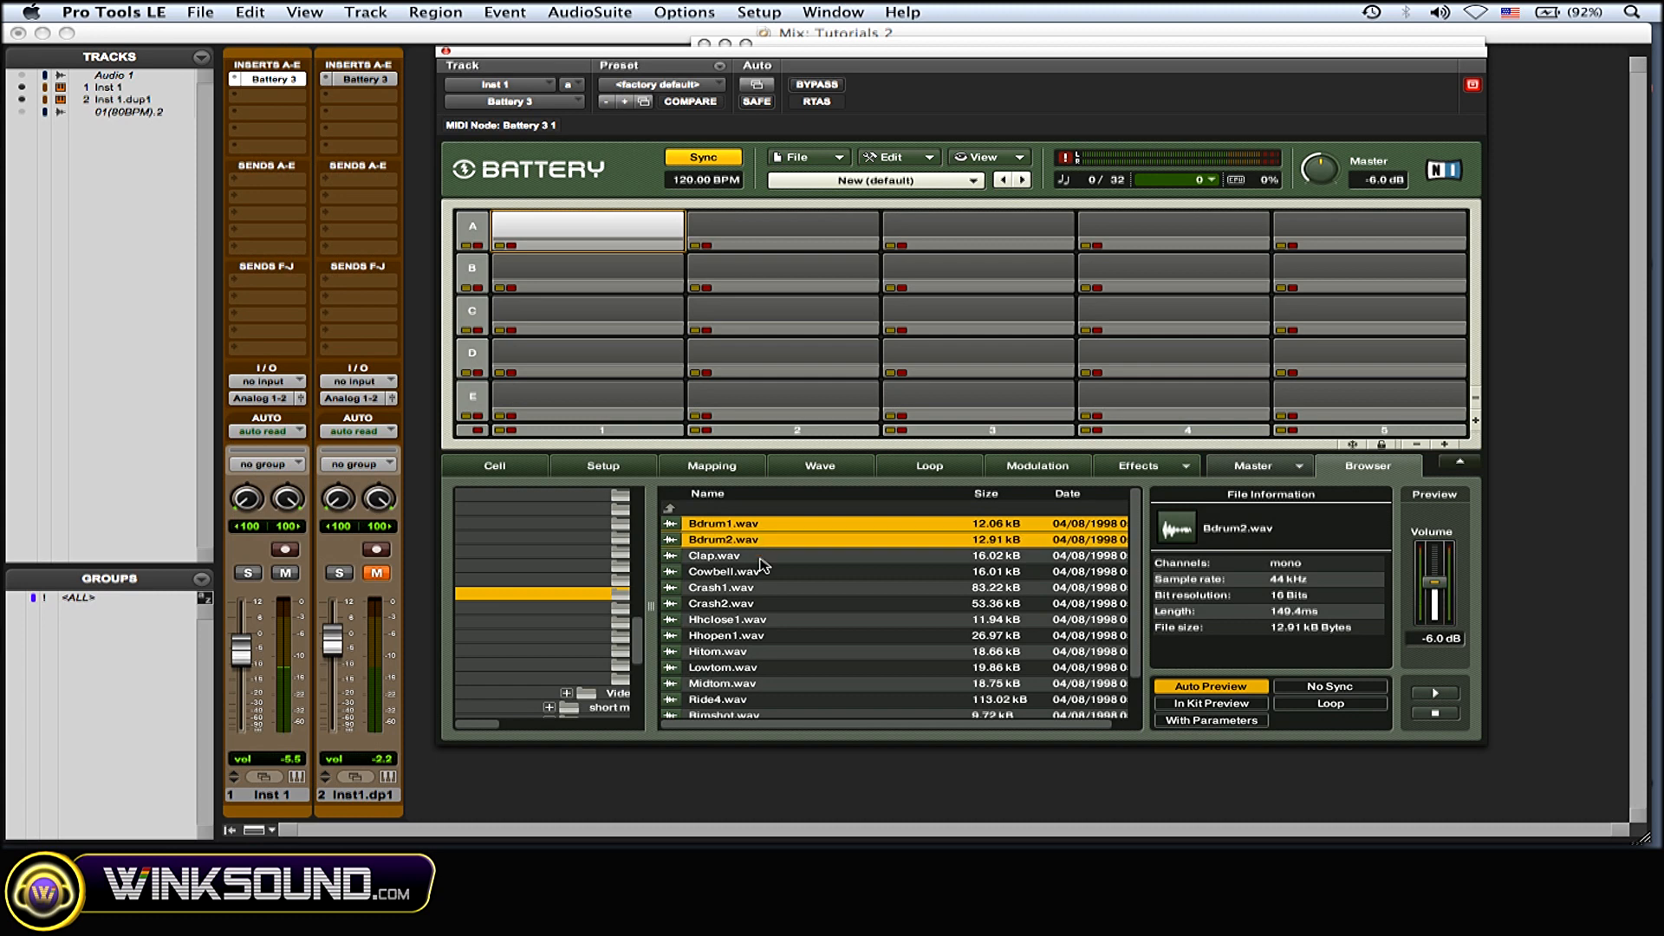
click(728, 620)
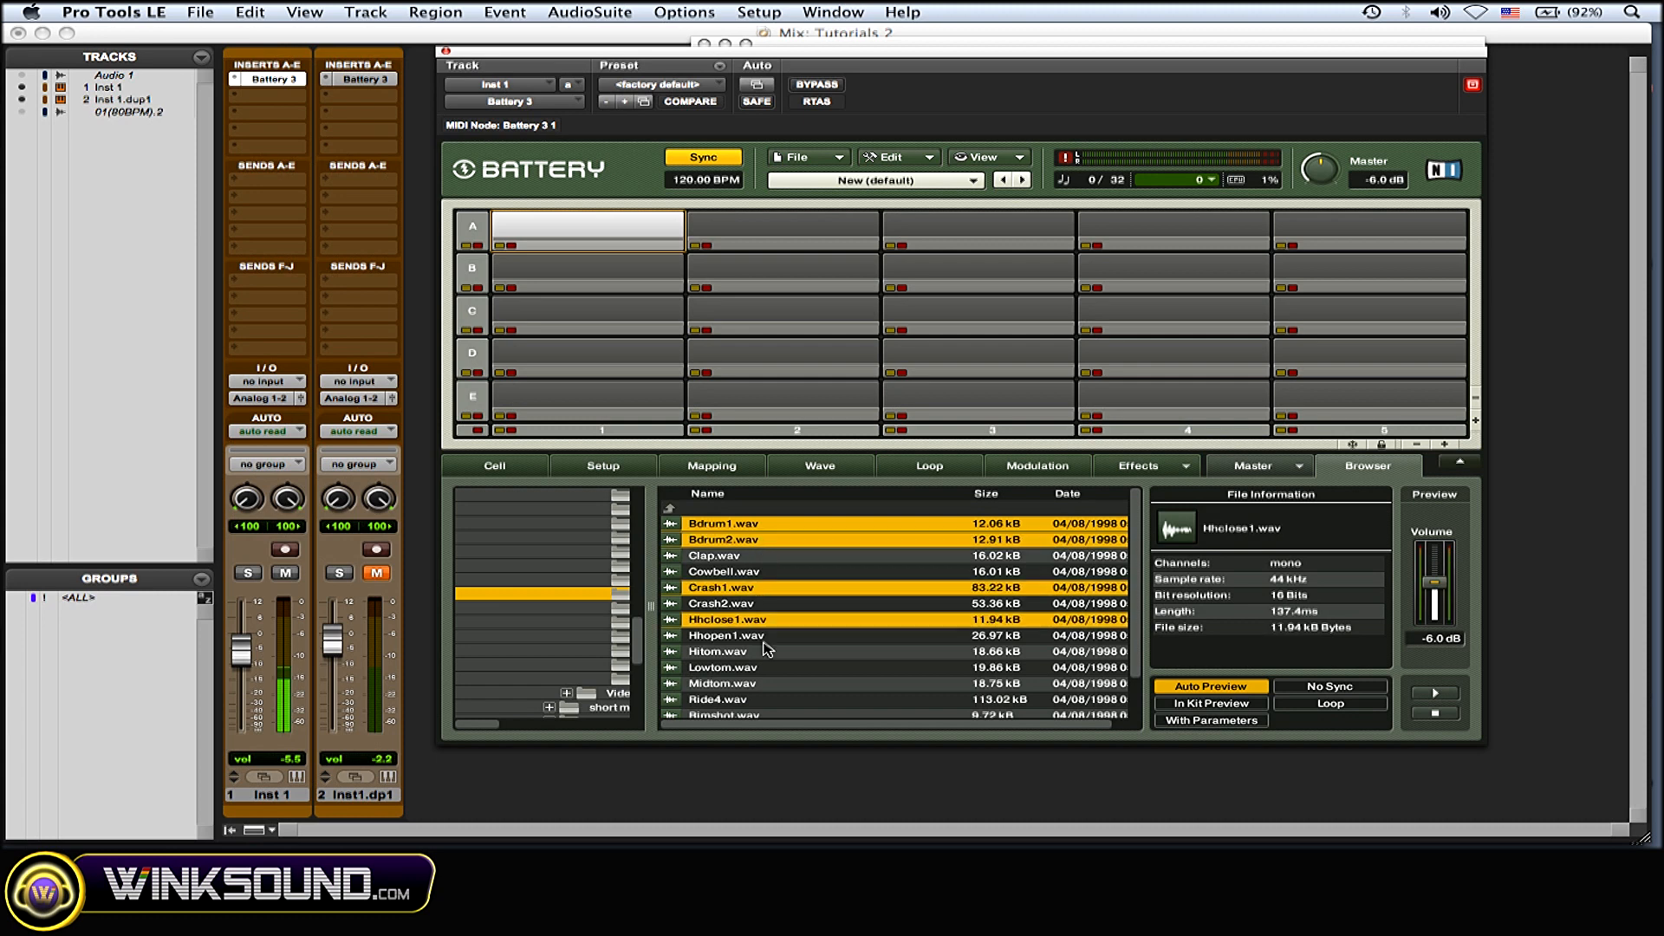
click(722, 698)
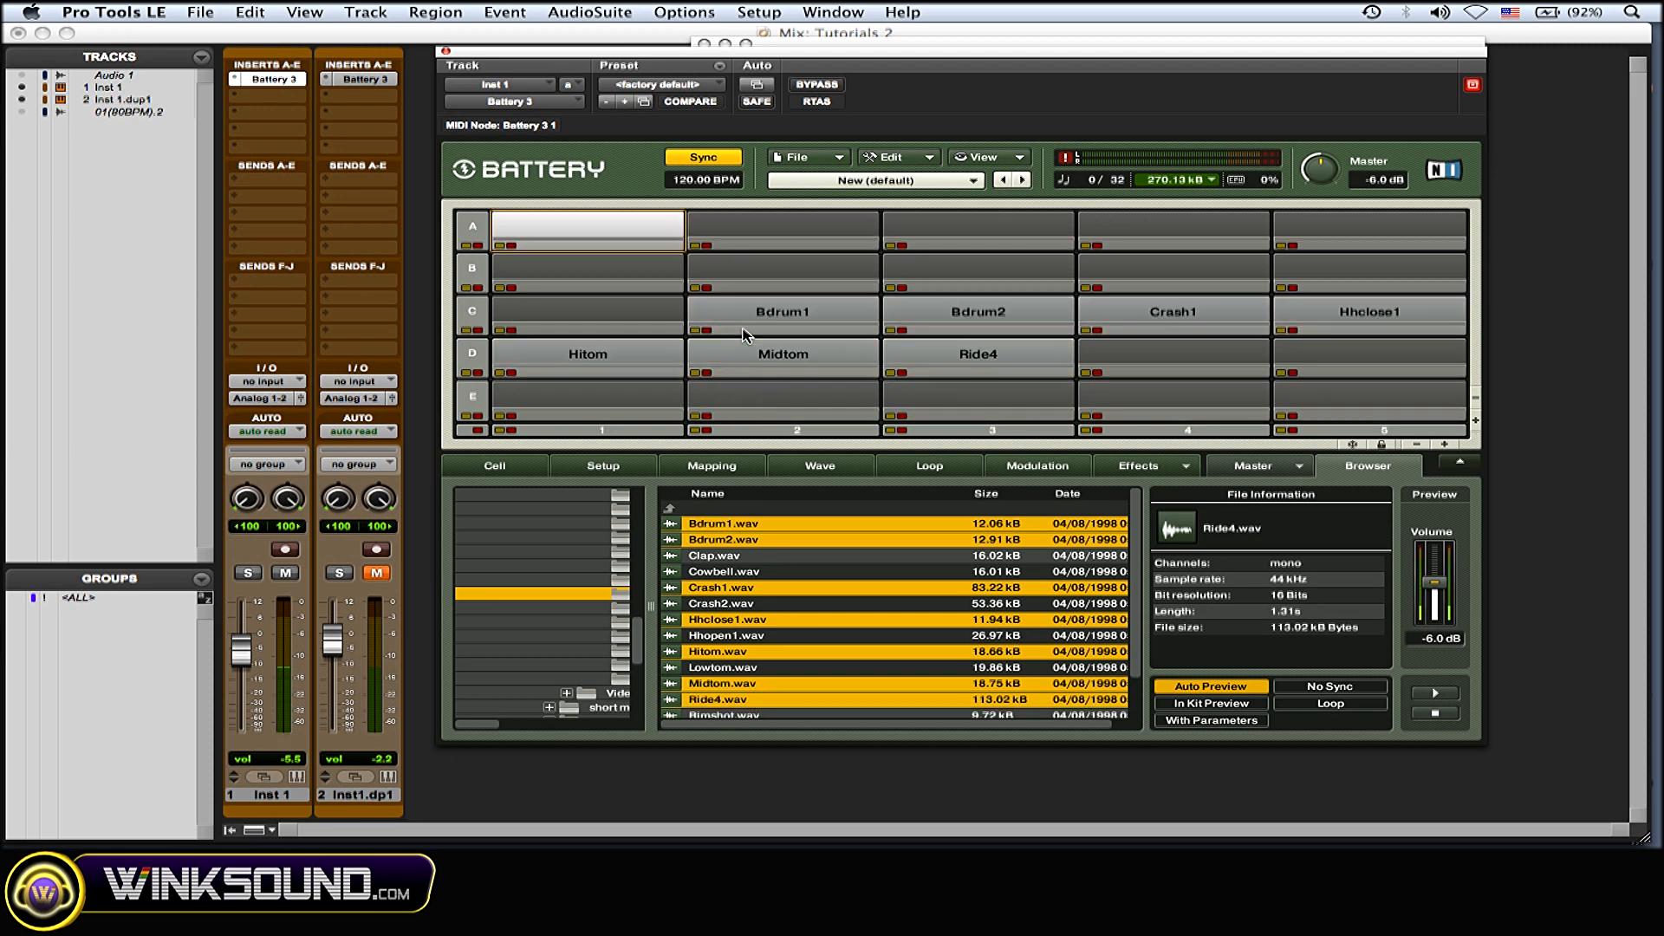
mouse_move(935, 352)
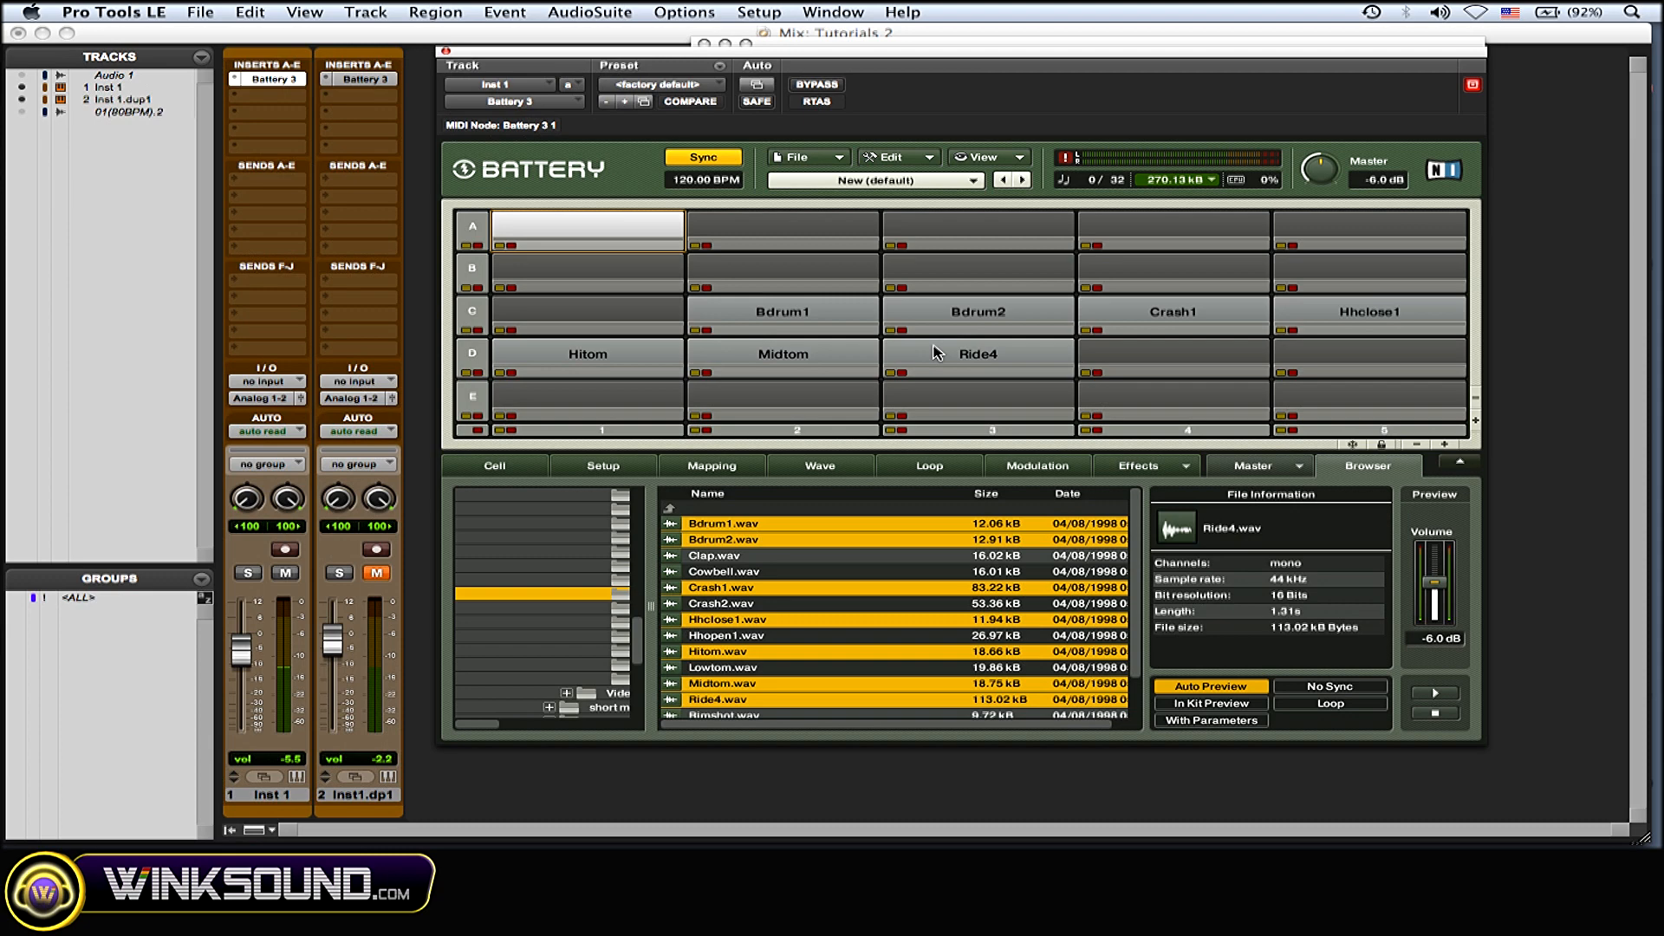
click(977, 353)
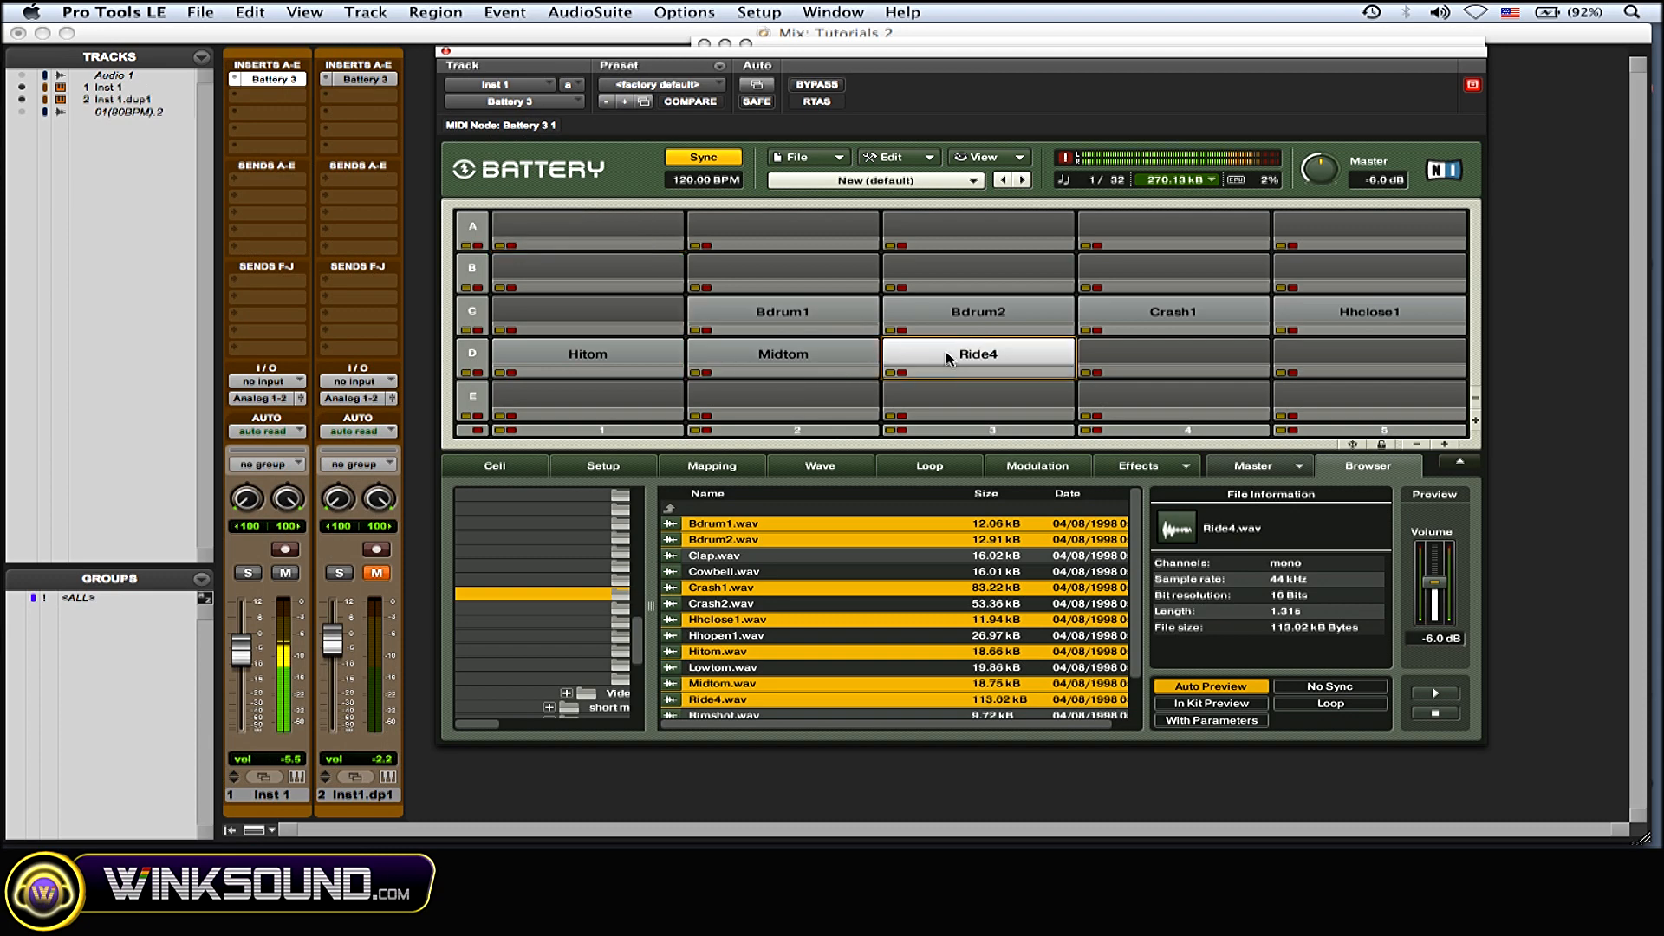